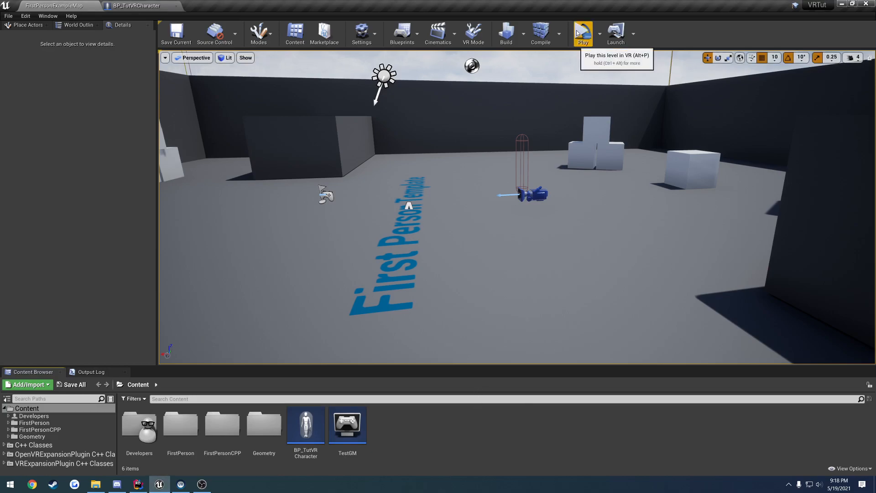
Step: Play the first-person level in VR a few times, then switch over to the code editor
left_click(583, 34)
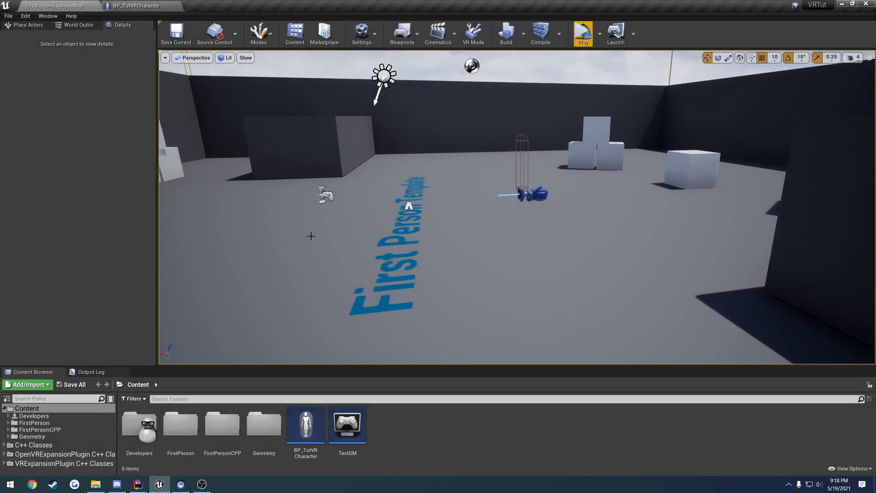
mouse_move(583, 34)
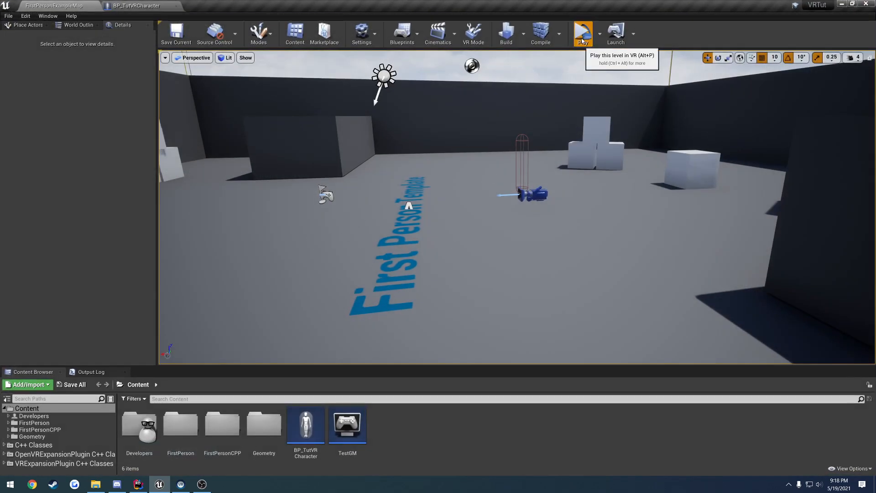
left_click(583, 34)
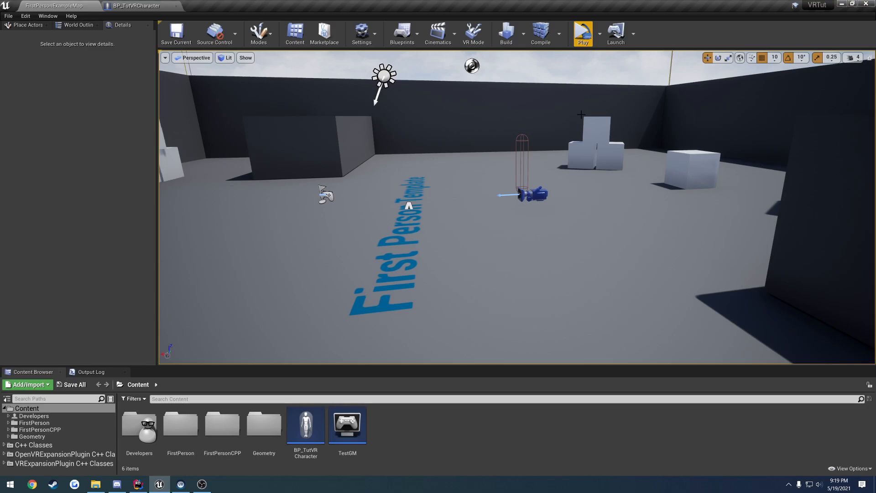
mouse_move(583, 33)
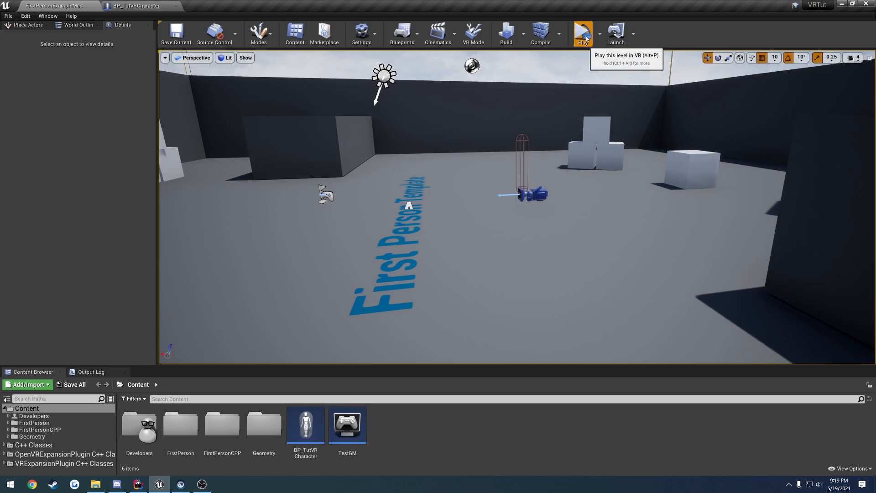
left_click(584, 34)
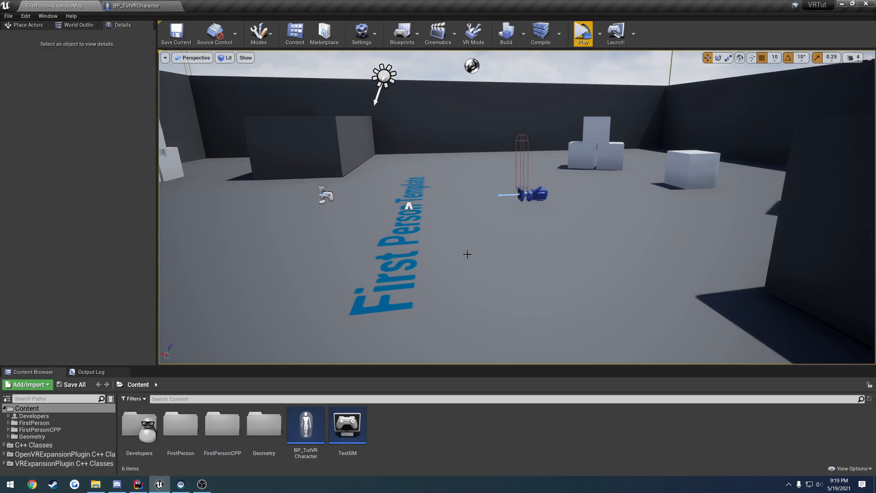
mouse_move(457, 253)
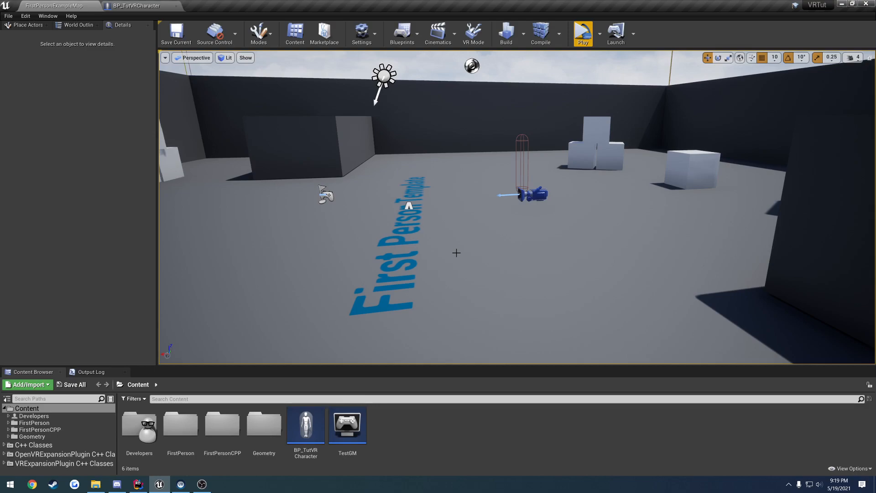
left_click(137, 484)
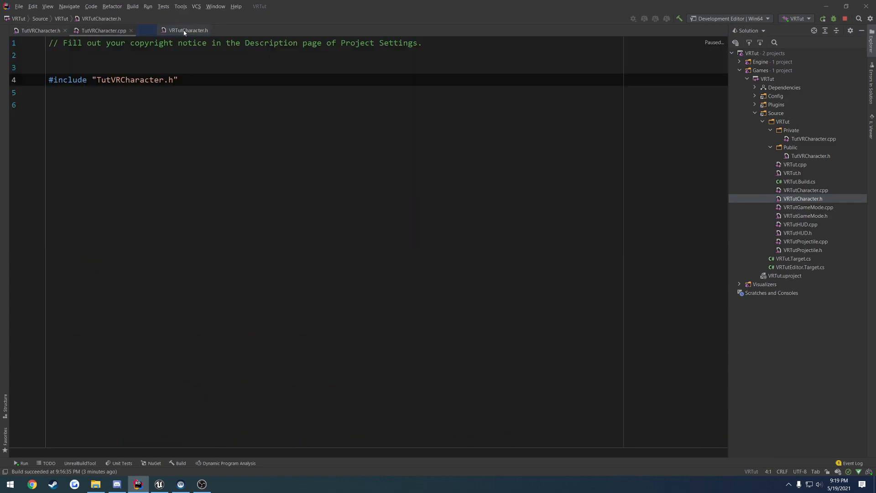
Step: Copy MoveForward/MoveRight from the template header and add a protected: section in TutVRCharacter.h
left_click(188, 31)
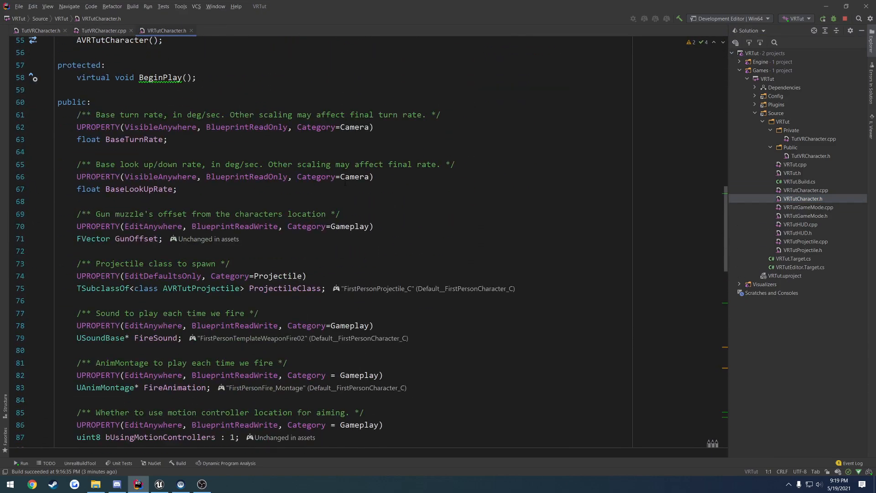
scroll("down", 3)
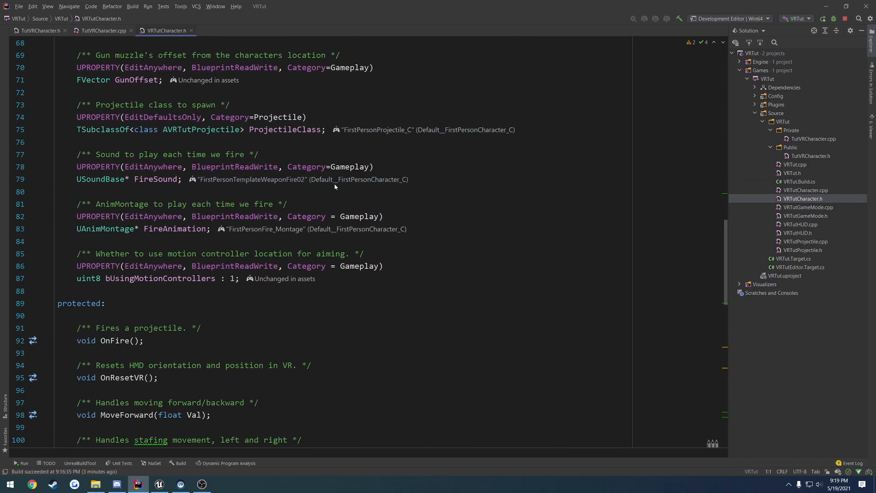
scroll("down", 3)
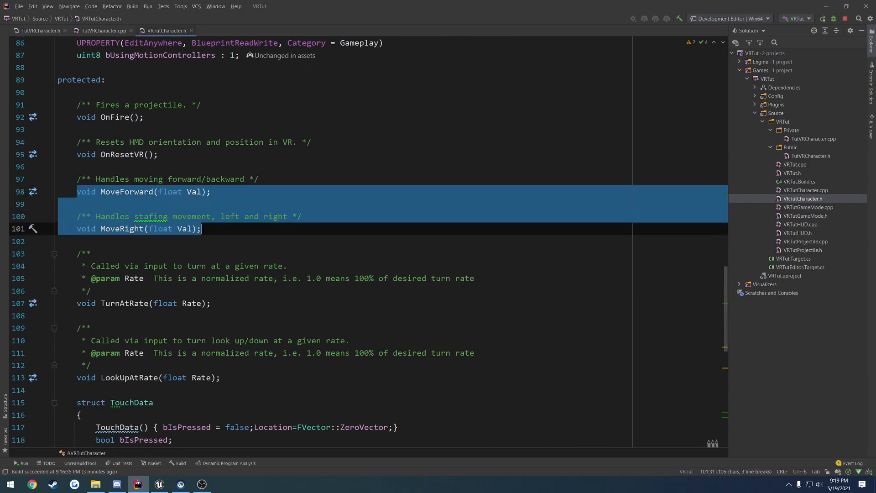
left_click(39, 30)
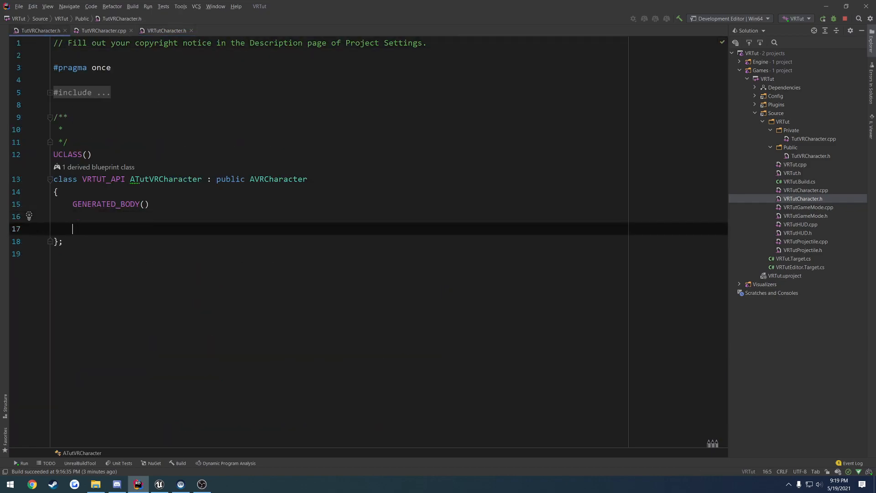
type("protected:")
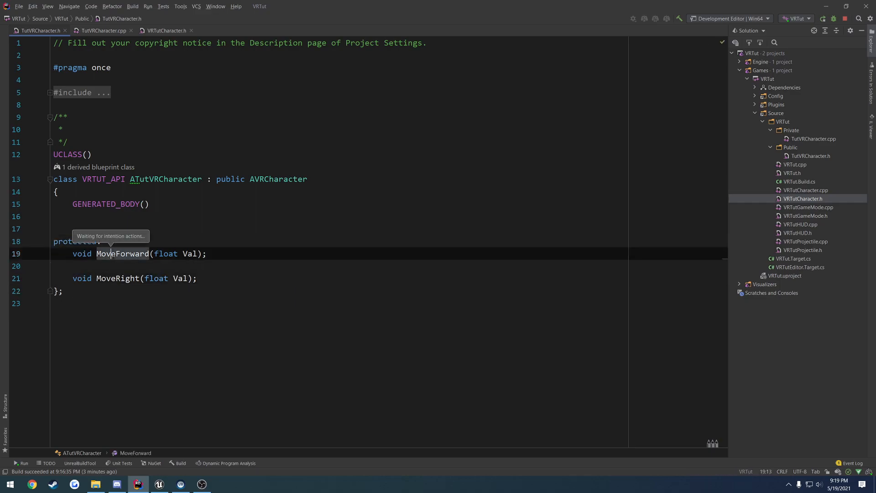
Step: Paste the movement declarations and generate their implementations in the source file
left_click(103, 30)
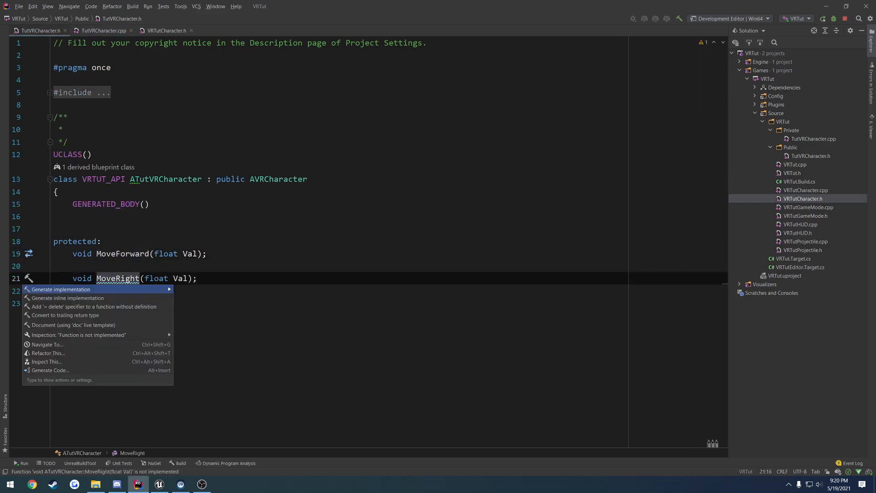
left_click(60, 289)
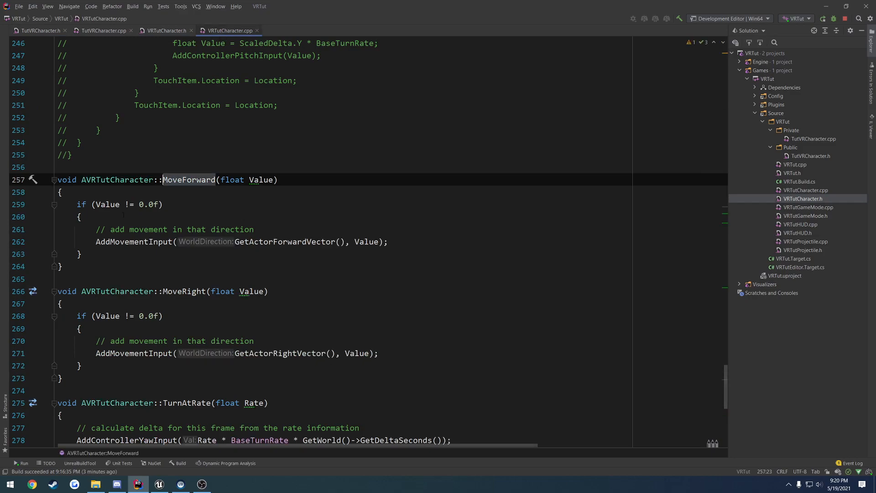
Step: Copy the template's movement bodies into TutVRCharacter.cpp and rename the Value parameter to Val
left_click(98, 241)
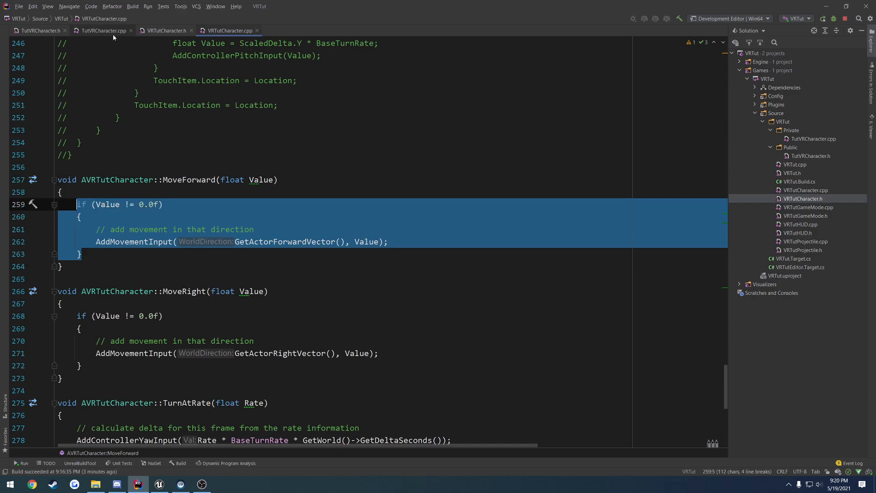
left_click(102, 30)
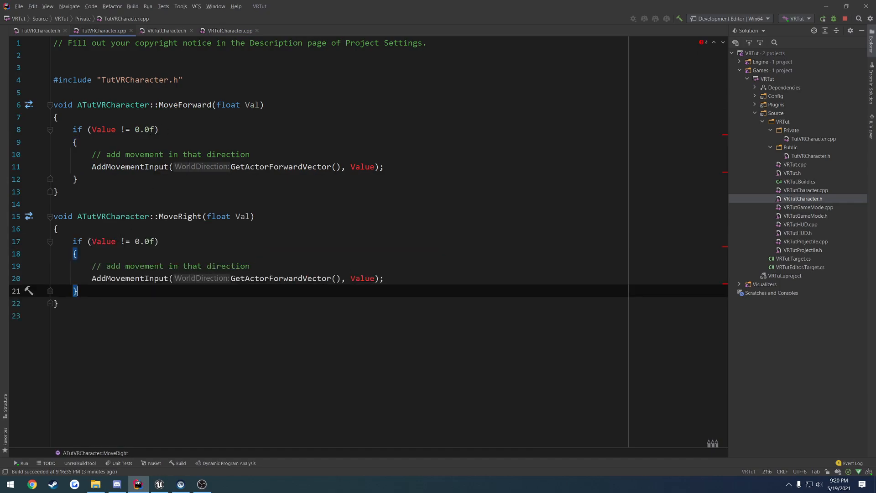
left_click(97, 129)
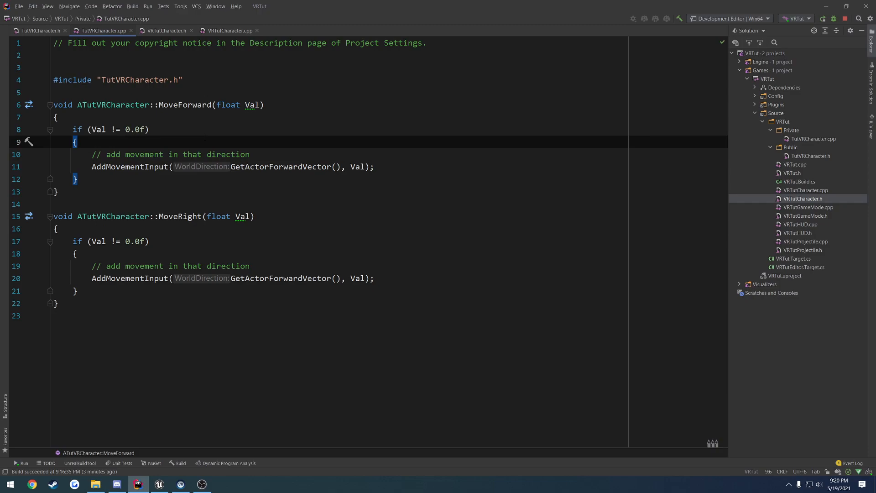
double_click(280, 166)
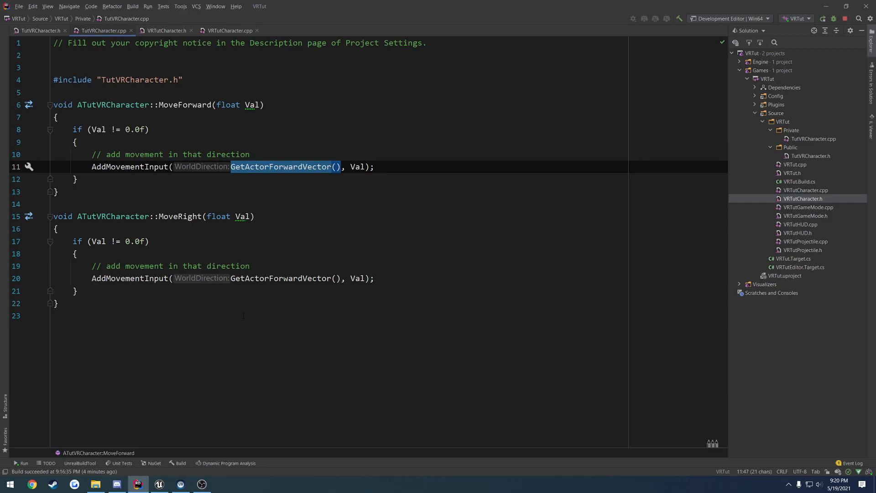
Step: Make MoveRight use GetActorRightVector instead of the forward vector
left_click(280, 278)
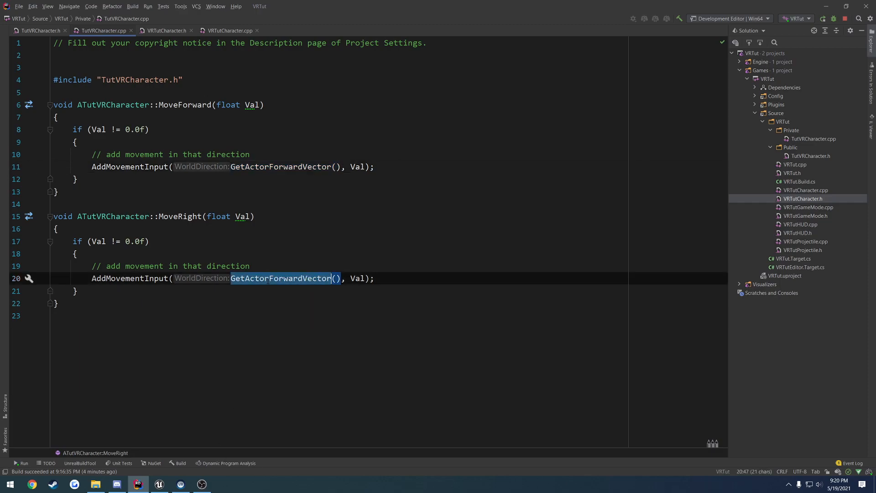
key("Backspace")
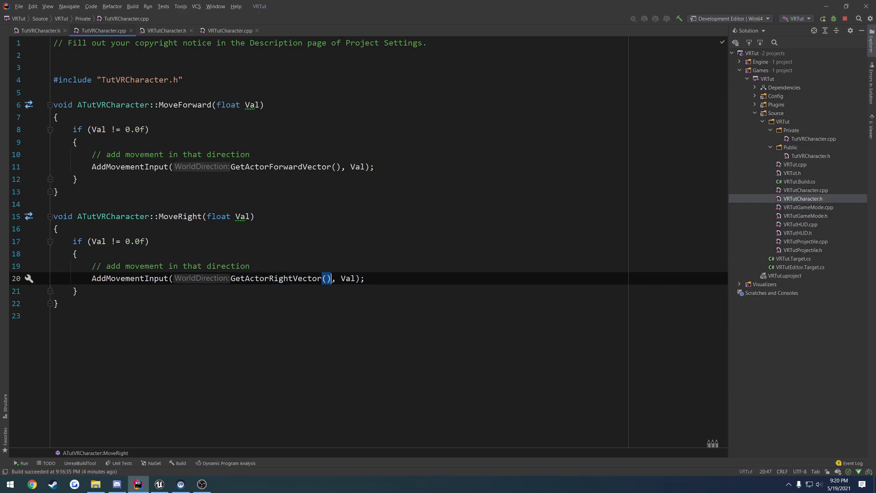
left_click(74, 254)
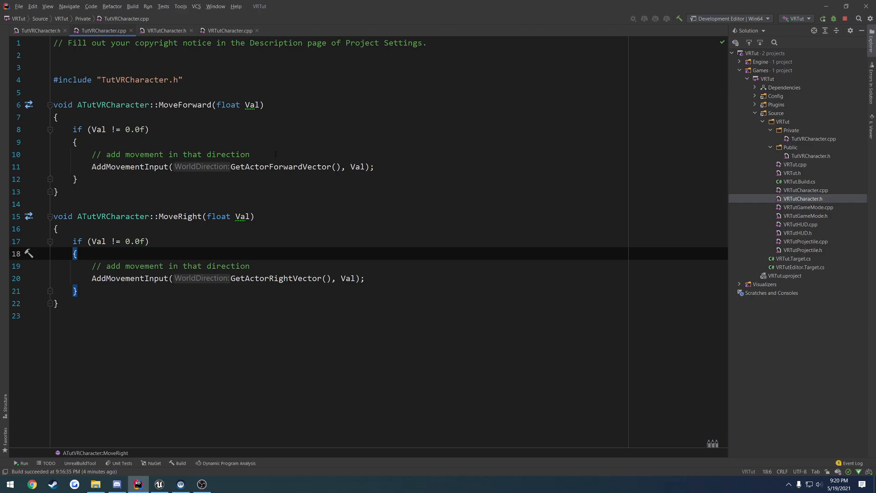
left_click(163, 30)
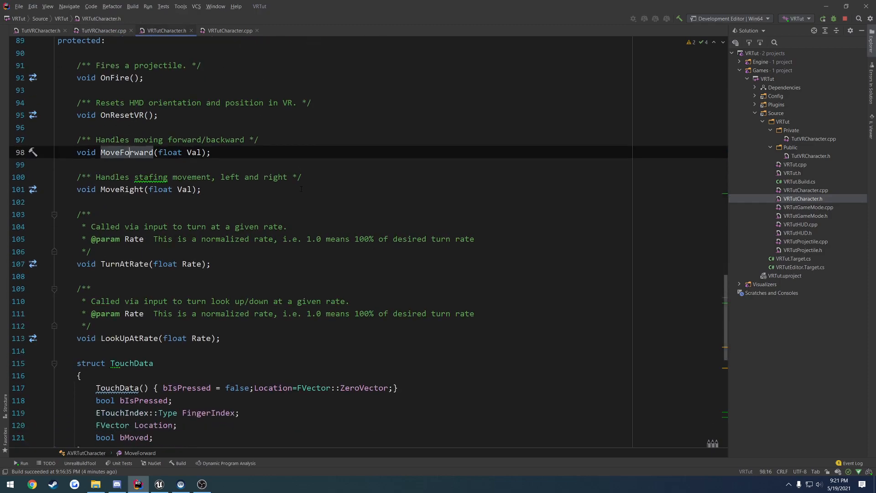
Step: Declare SetupPlayerInputComponent as a public override and generate its empty implementation
scroll("down", 3)
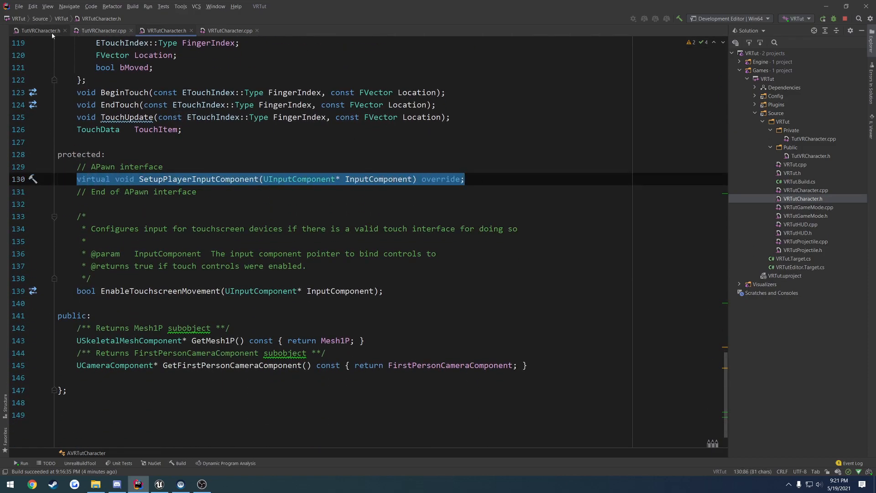
left_click(39, 30)
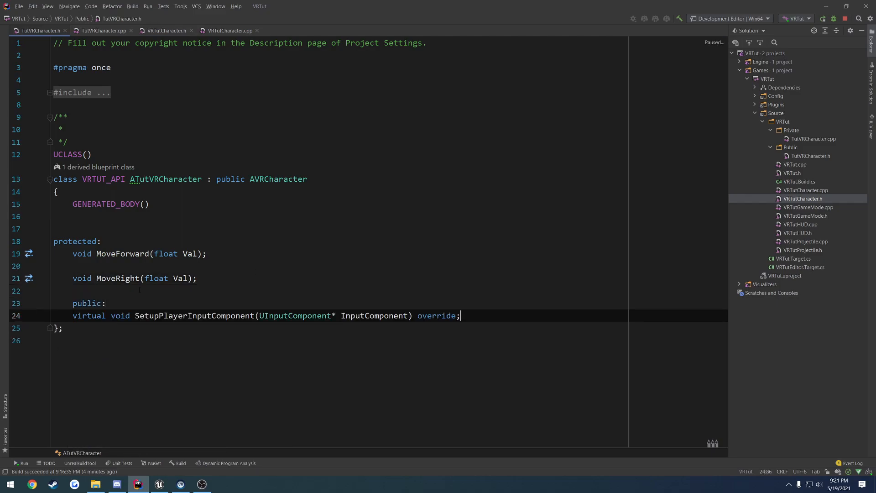
left_click(137, 316)
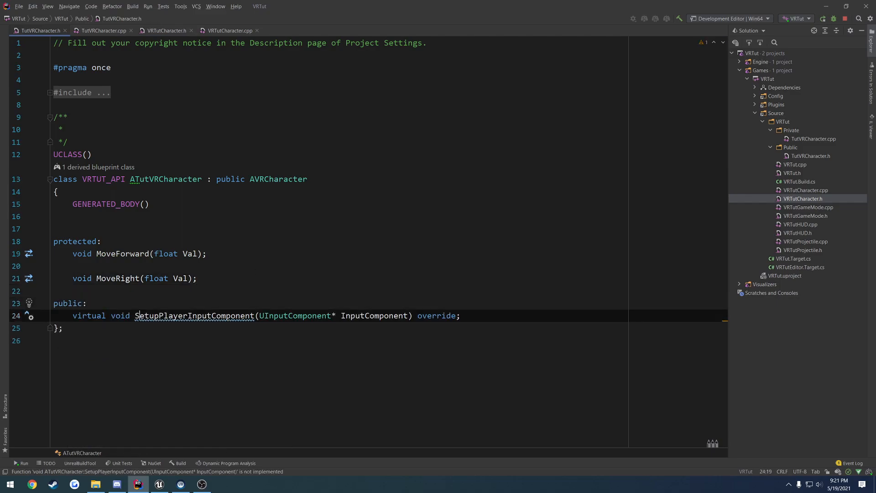
left_click(103, 30)
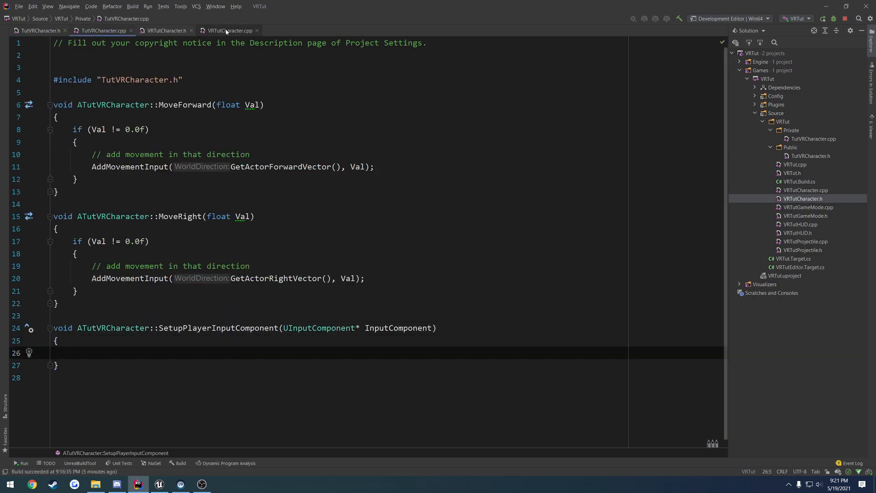
Step: Copy the template's input bindings into TutVRCharacter.cpp and delete the Fire and touchscreen lines
left_click(165, 30)
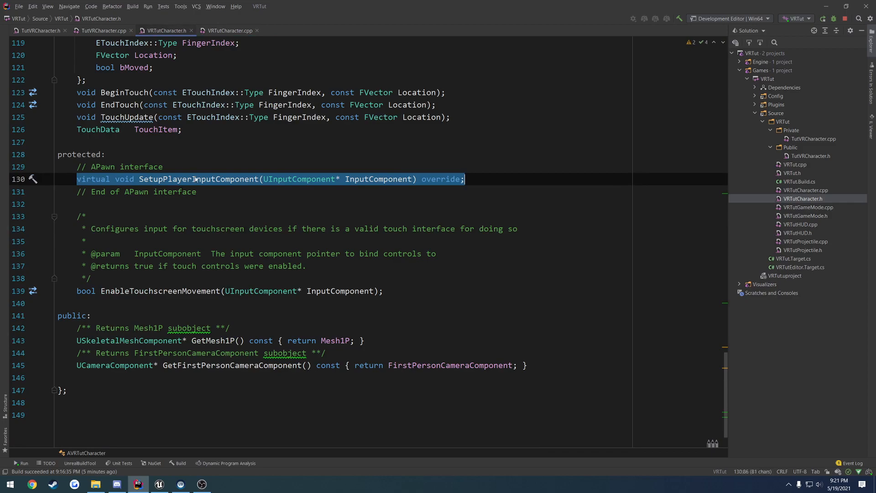
left_click(229, 30)
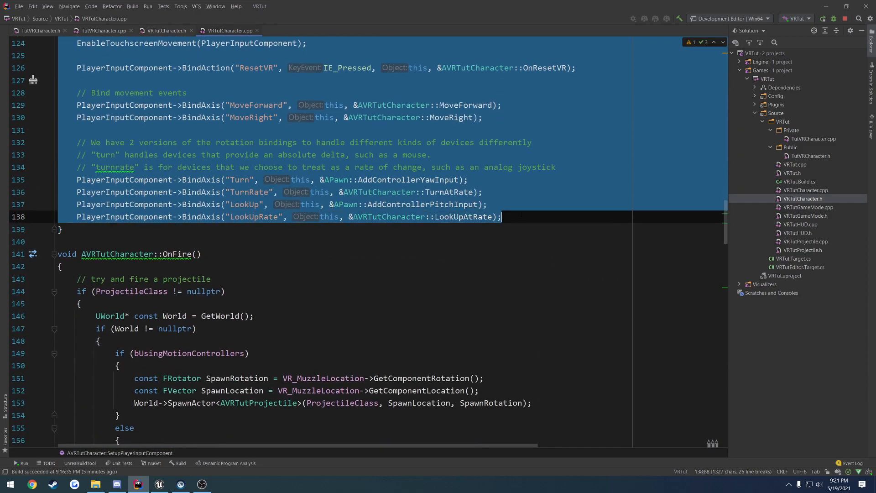
left_click(102, 30)
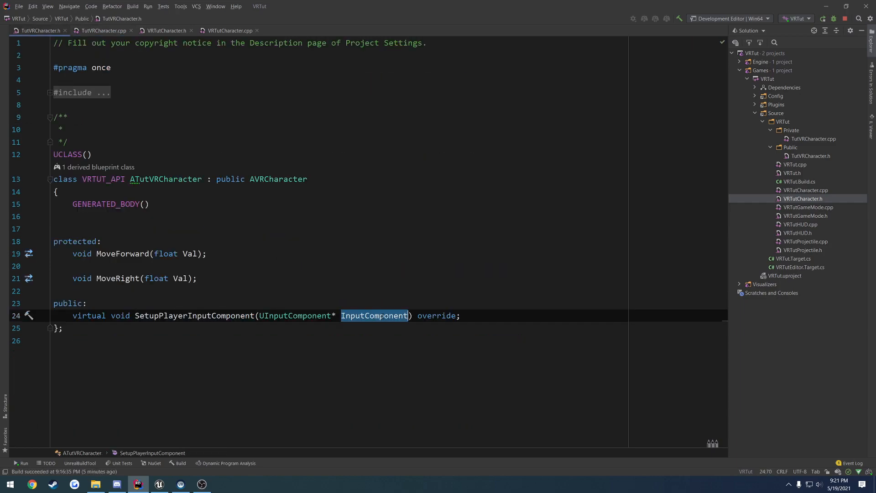
left_click(103, 30)
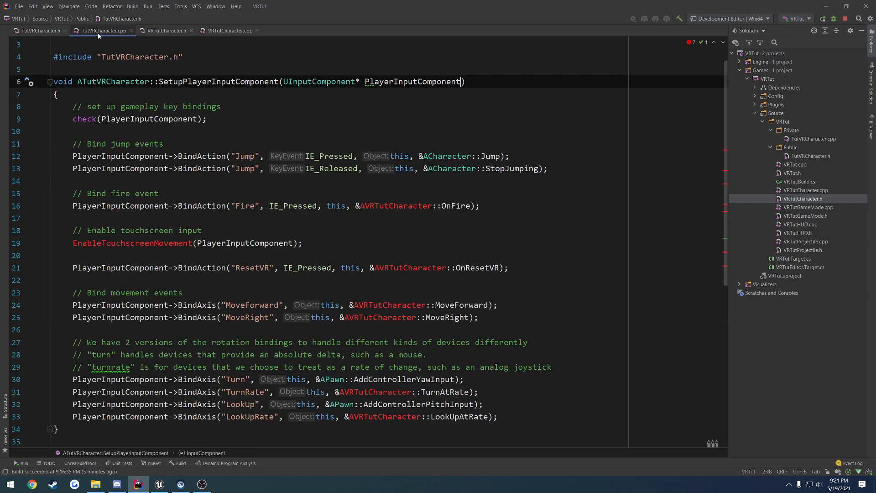
left_click(413, 81)
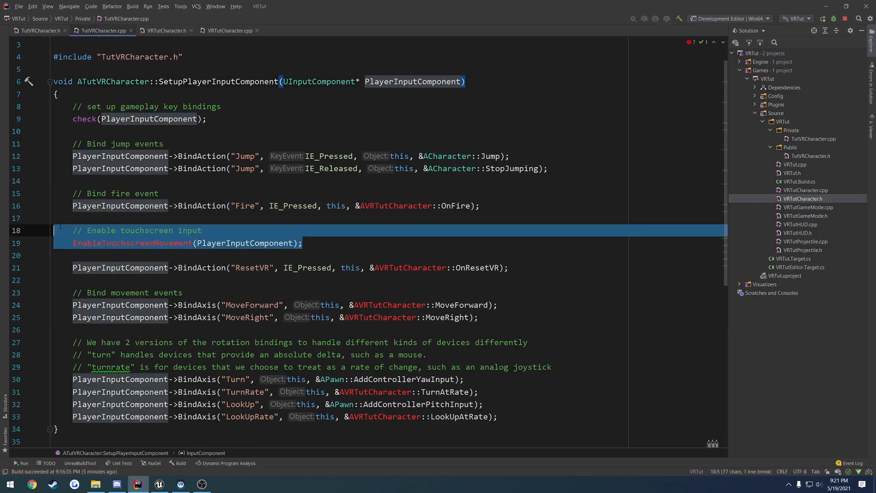
key("Delete")
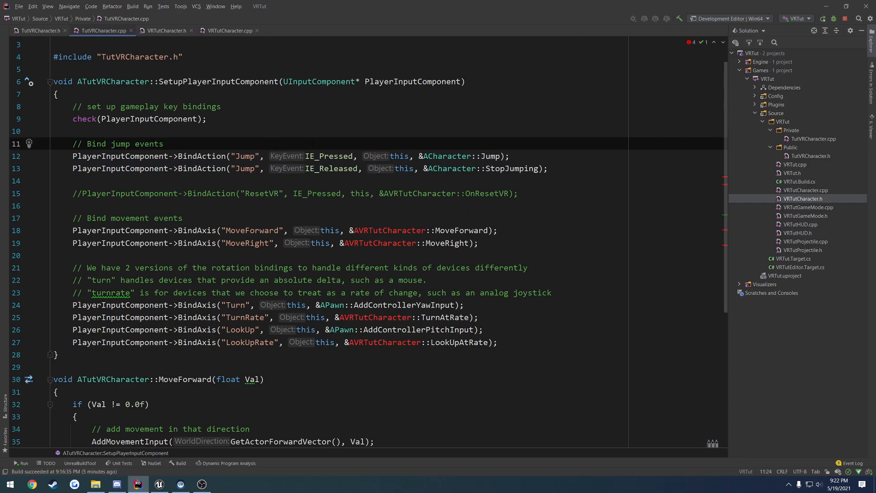
Step: Replace AVRTutCharacter with ATutVRCharacter in the BindAxis lines and comment out the turn/look bindings
double_click(113, 81)
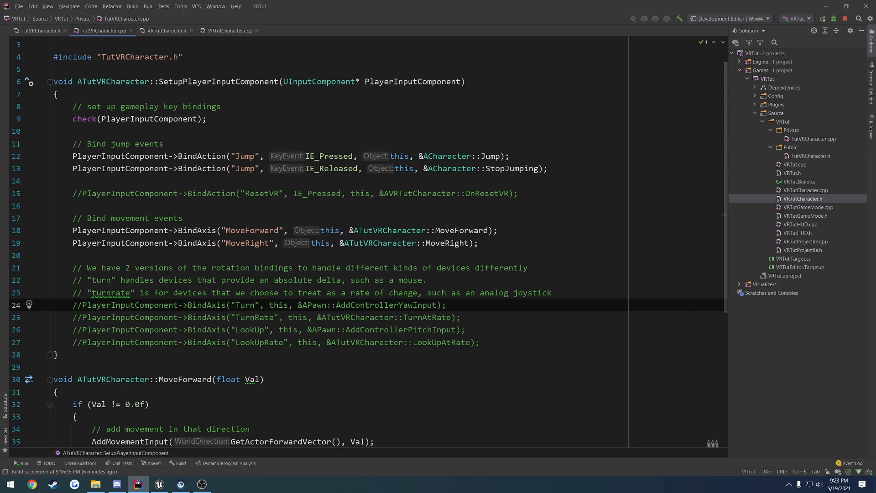
scroll("down", 3)
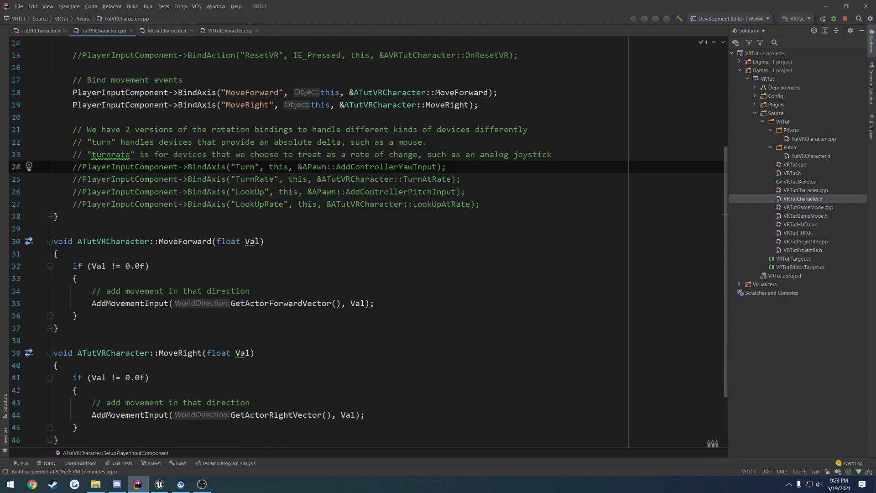
scroll("up", 3)
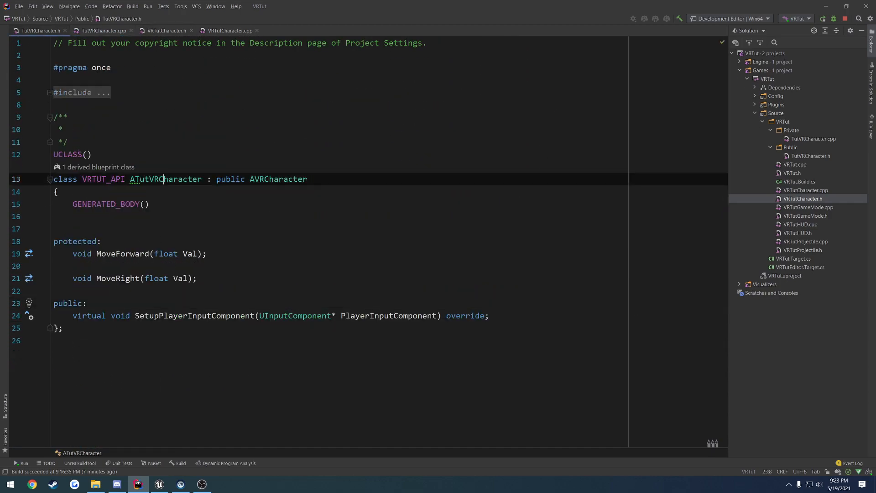
Step: Add 'public: ATutVRCharacter();' to the header and generate its empty definition in the .cpp
key("enter")
type("ATutVRCharacter")
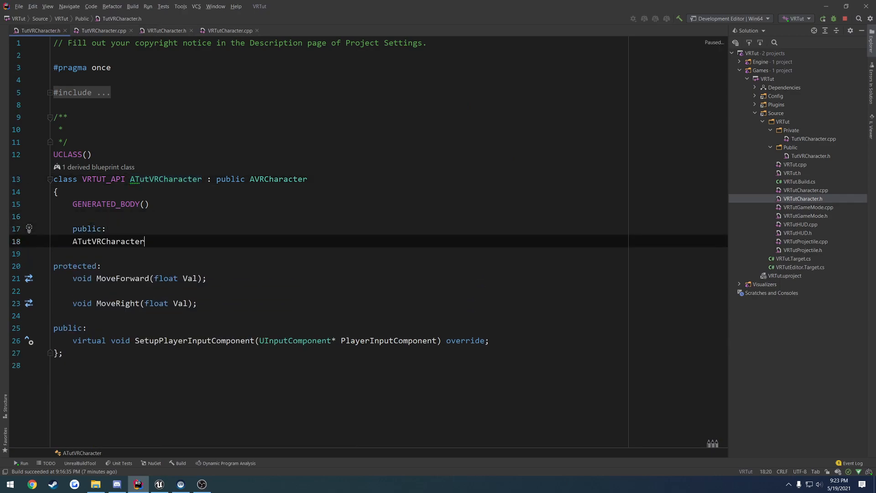
type("();")
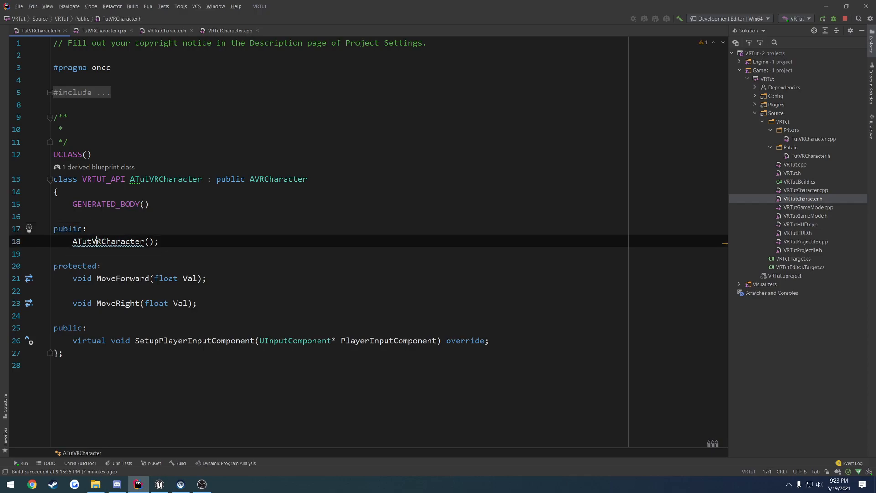
left_click(99, 30)
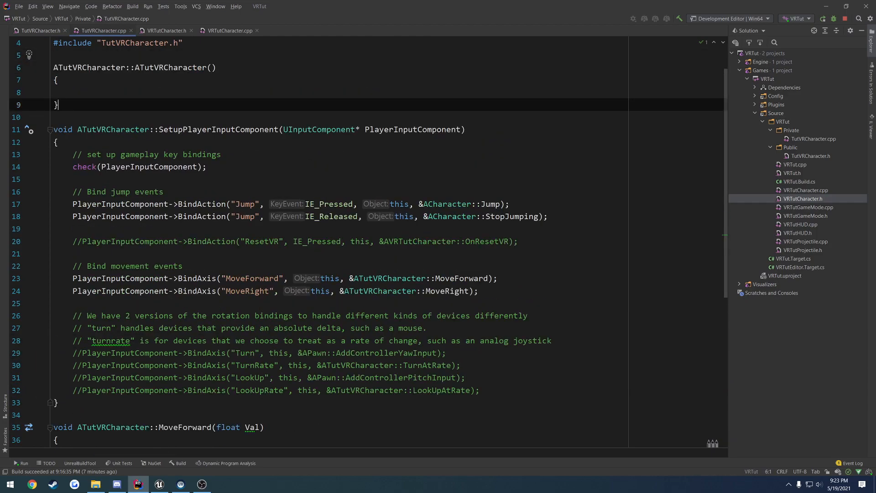
left_click(159, 484)
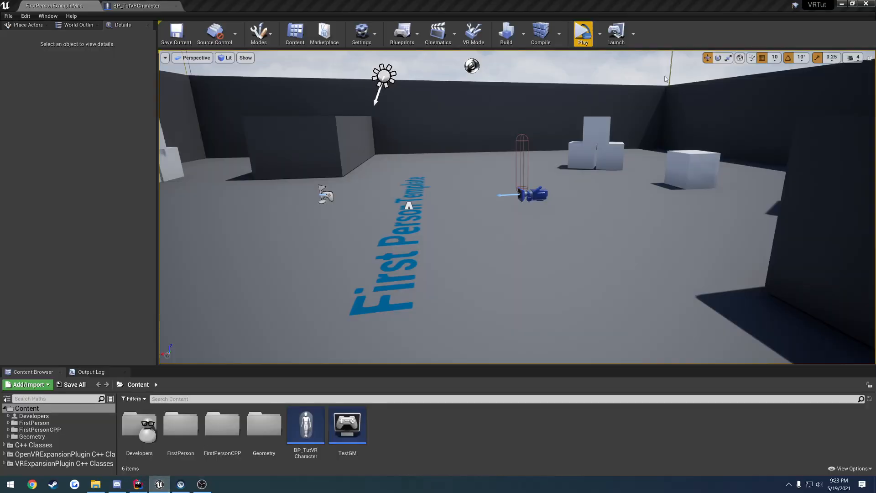
Step: Stop and rerun the VRTut build in Rider, then try the relaunched level in VR
left_click(138, 484)
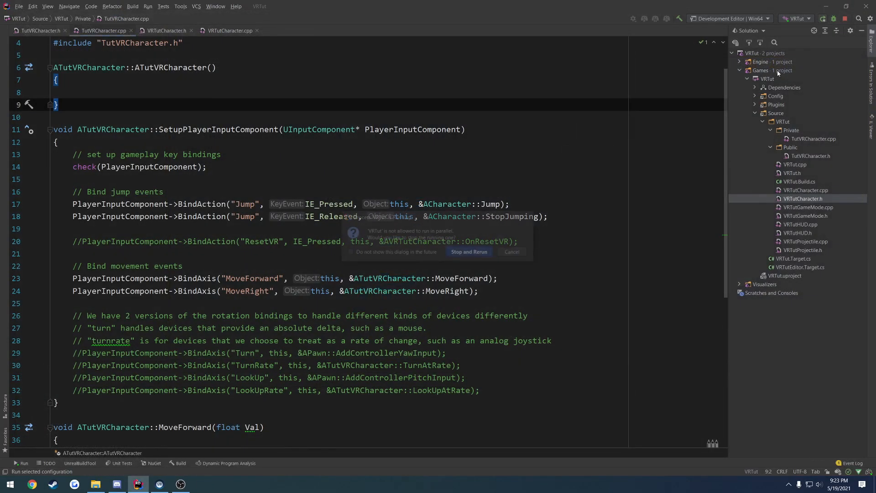
left_click(468, 252)
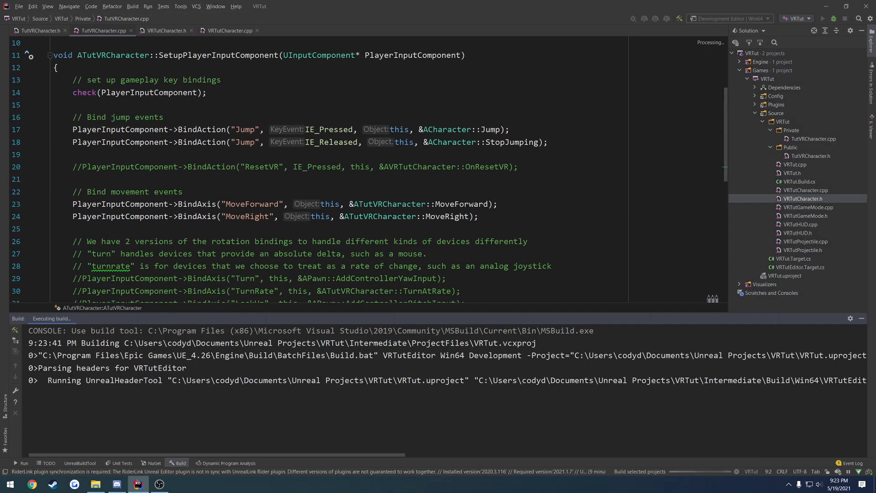
left_click(180, 484)
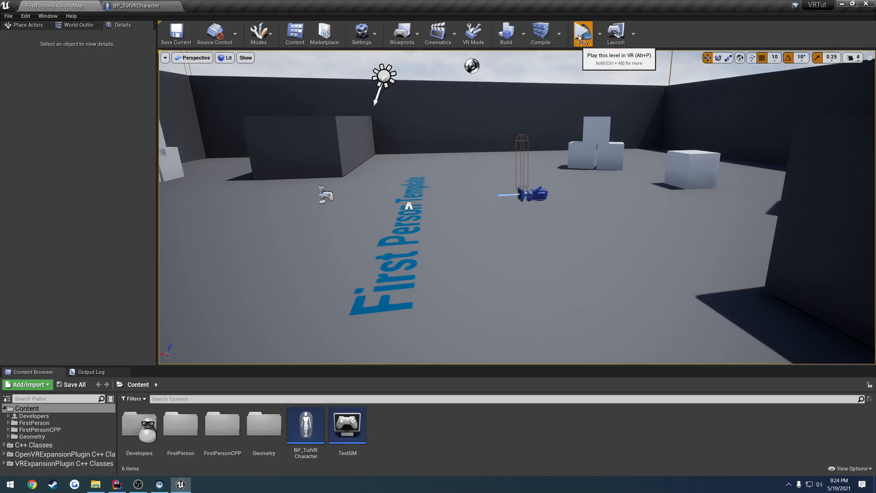
left_click(582, 33)
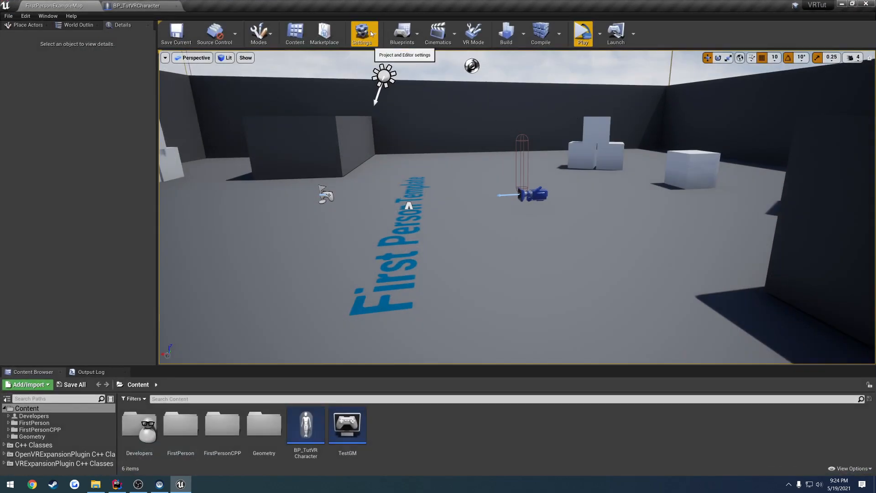
Step: Review the MoveForward and MoveRight axis mappings under Project Settings > Input, then switch to the VRTest editor
left_click(363, 33)
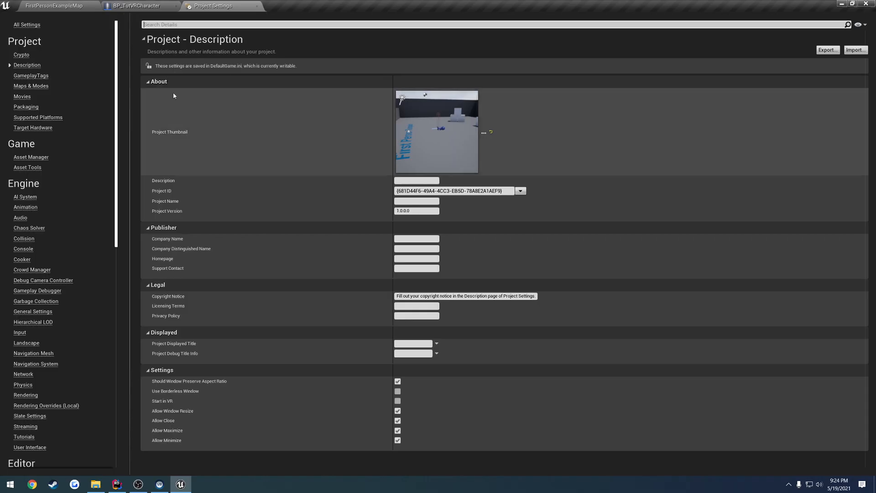
left_click(19, 332)
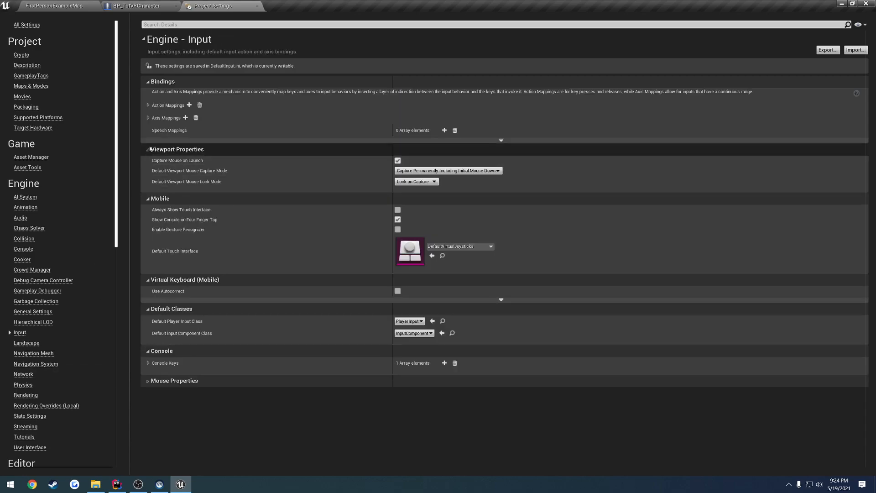
left_click(148, 118)
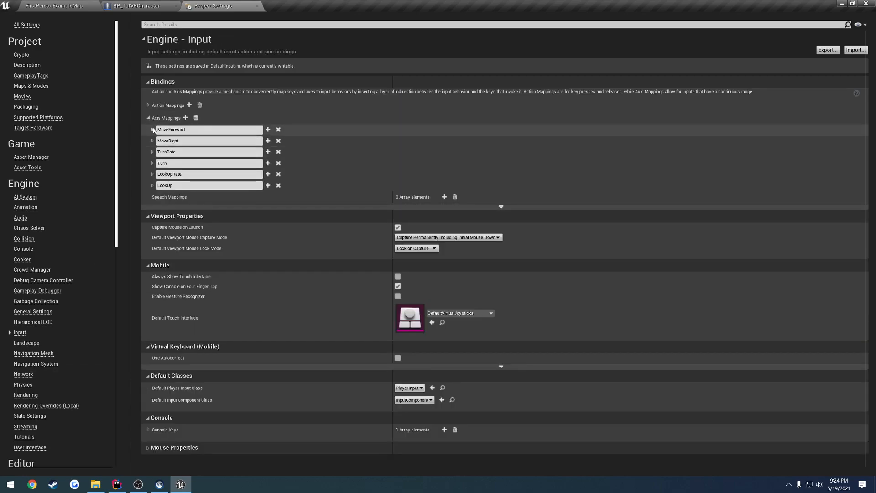
left_click(152, 128)
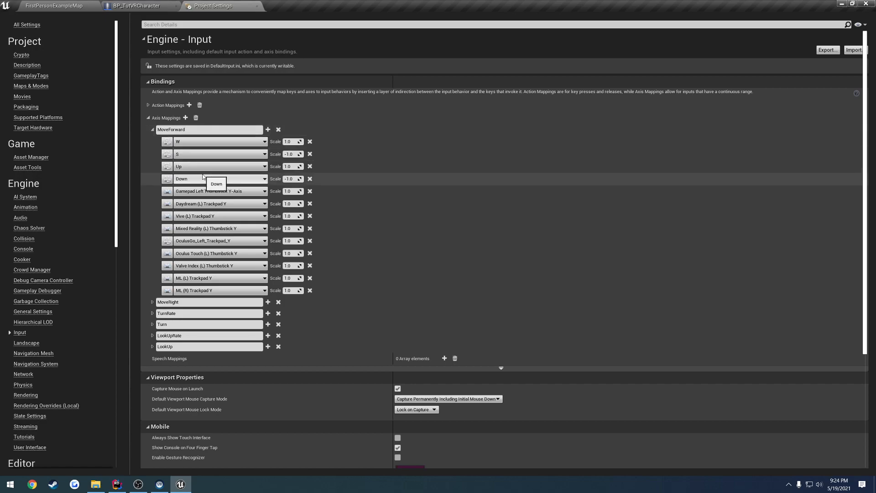
mouse_move(218, 216)
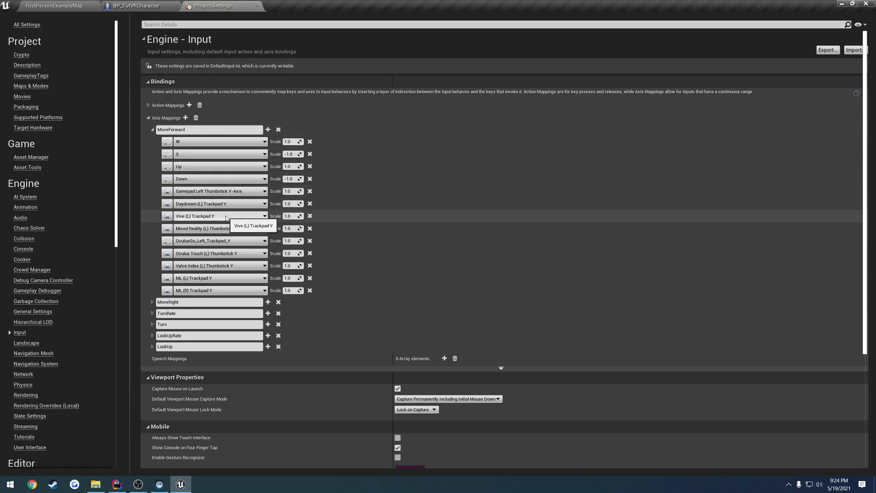
left_click(152, 302)
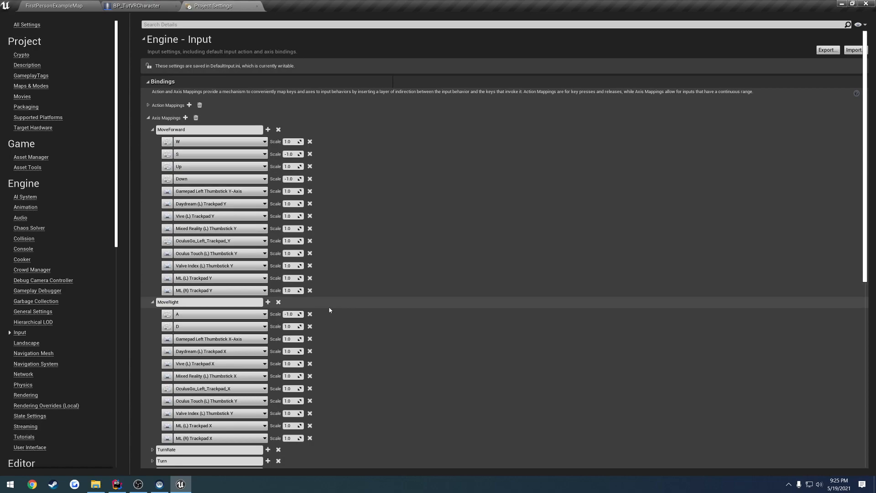
left_click(94, 483)
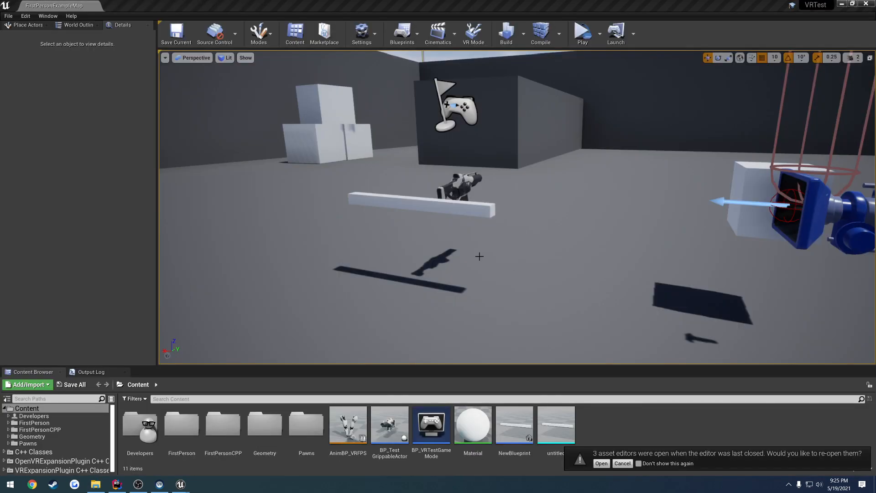
Step: Inspect VRTest's MCLeft_Y/MCLeft_X axis mappings in its input settings, then return to the VRTut level
left_click(362, 33)
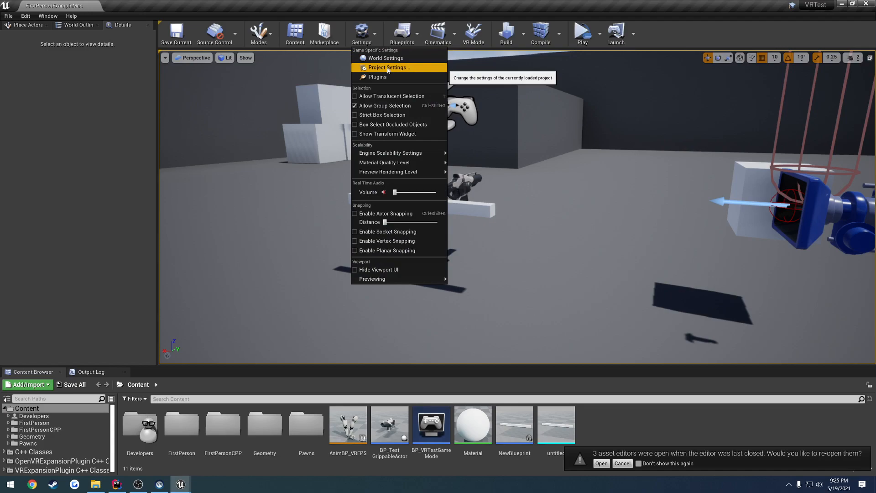
left_click(389, 67)
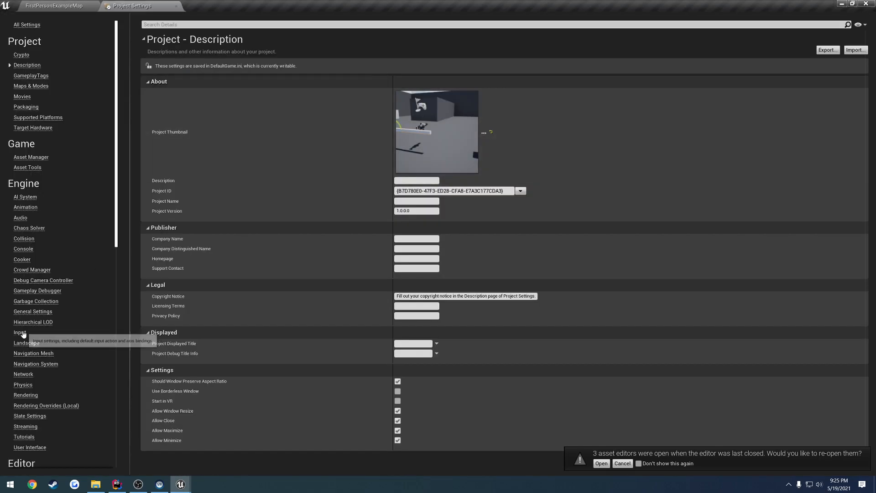
left_click(20, 333)
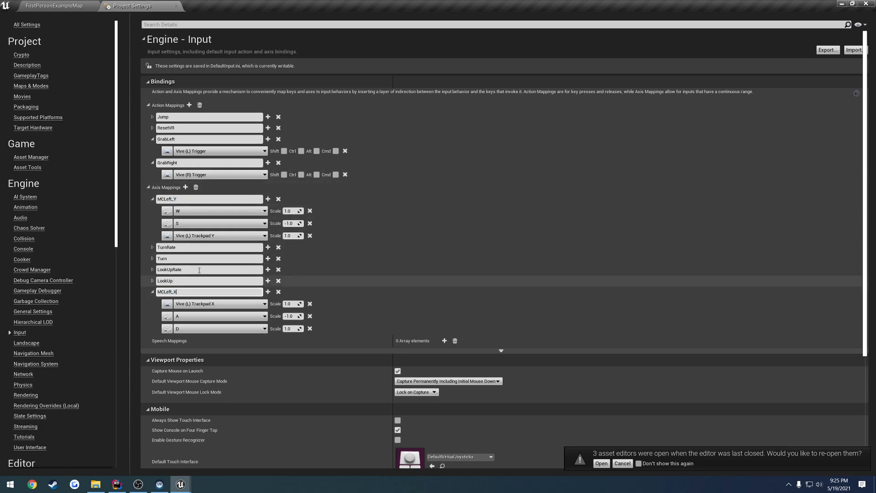
left_click(601, 464)
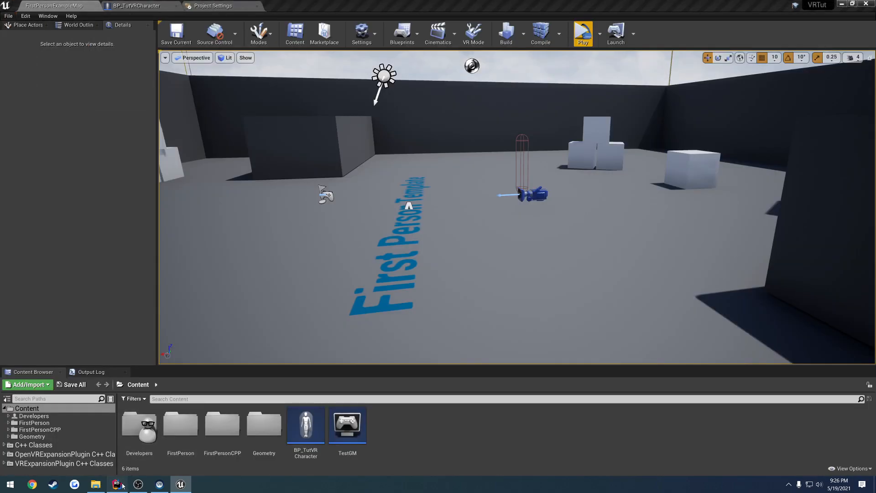
Step: Rename the movement bindings to Move_Y/Move_X in Rider and launch a VR preview of the level
left_click(116, 483)
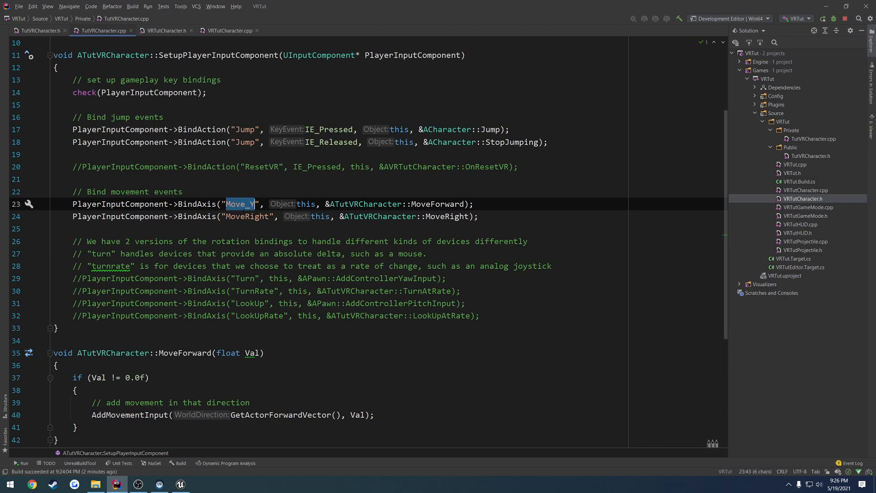
type("Move_X")
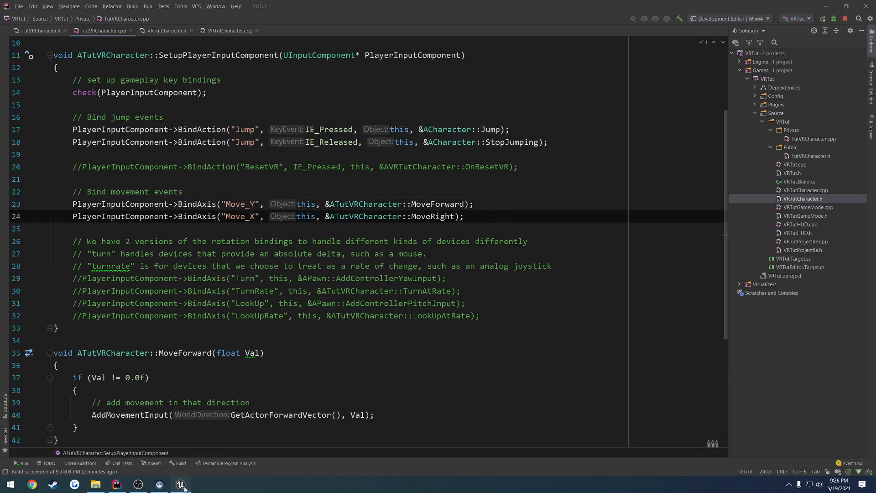
left_click(180, 484)
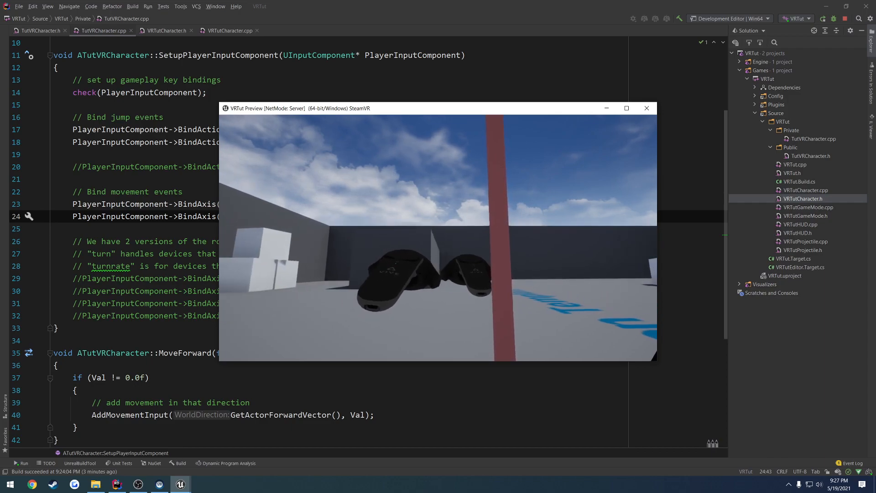
left_click(646, 108)
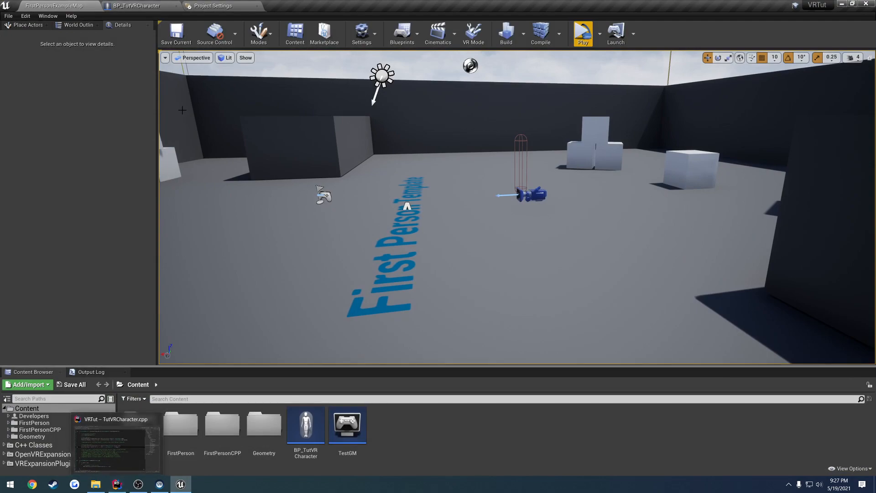
Step: Review the Move_Y/Move_X axis mappings, then browse the character source down to the AVRCharacter-derived header
left_click(213, 5)
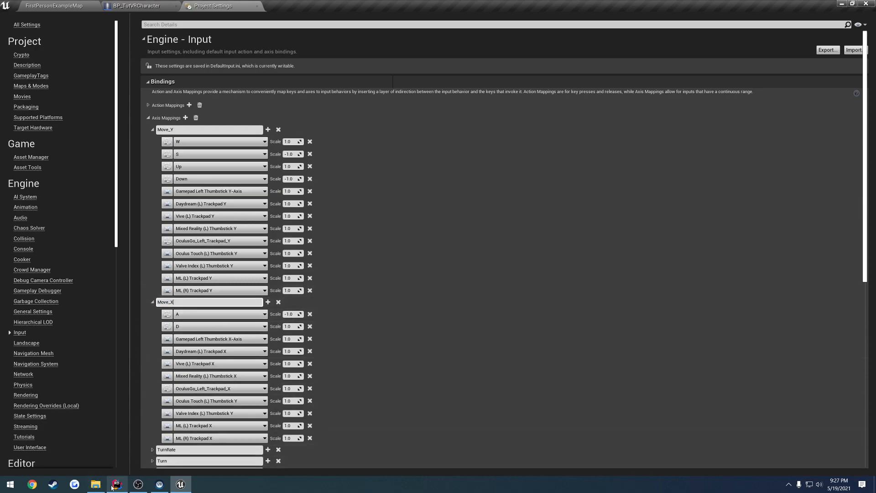
left_click(116, 484)
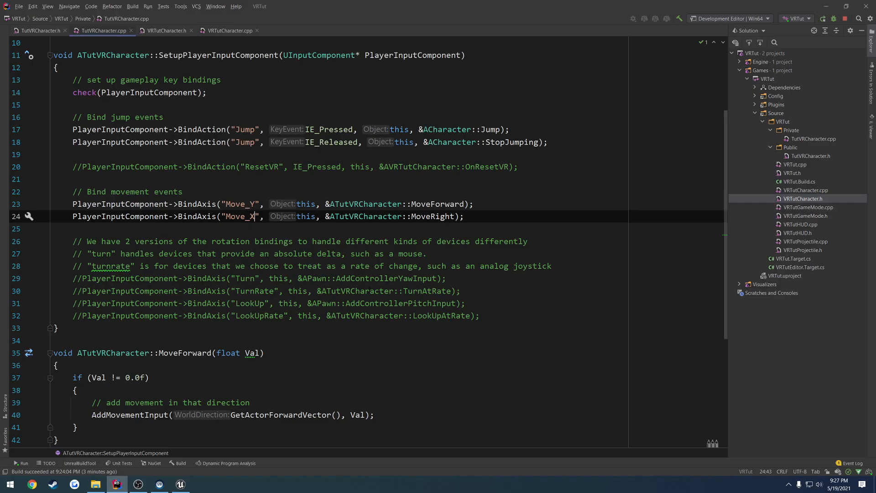
scroll("down", 3)
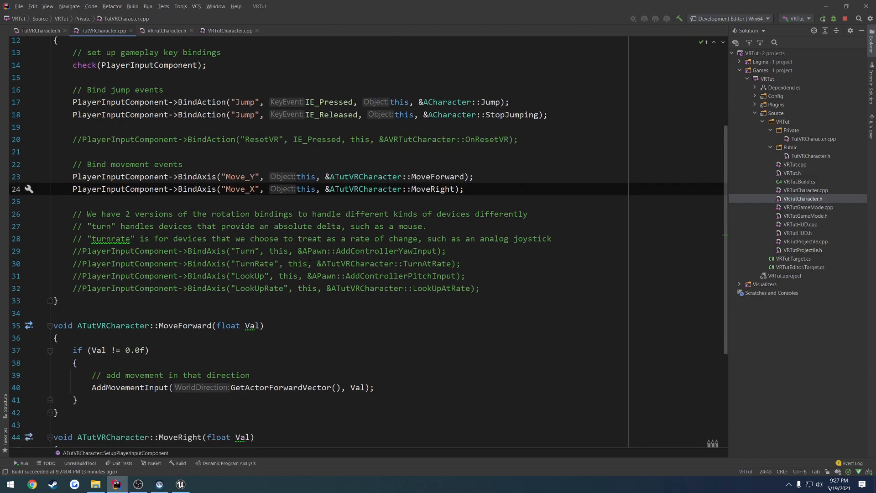
scroll("down", 3)
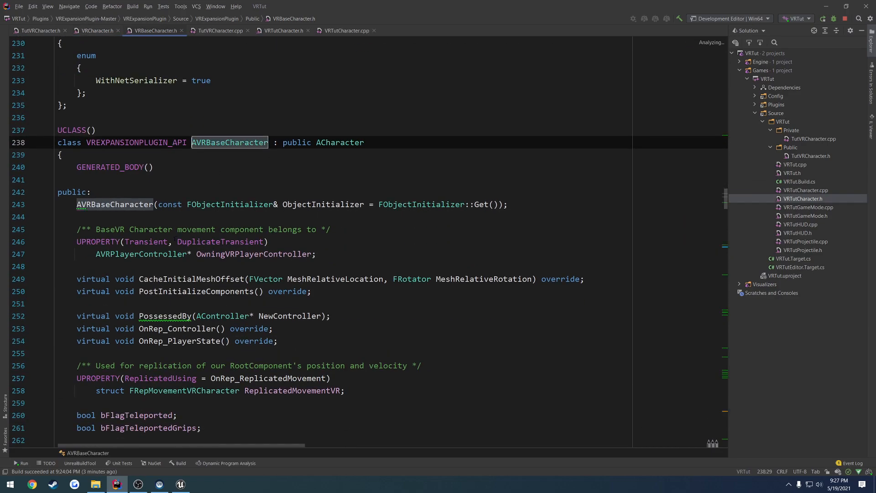
scroll("down", 3)
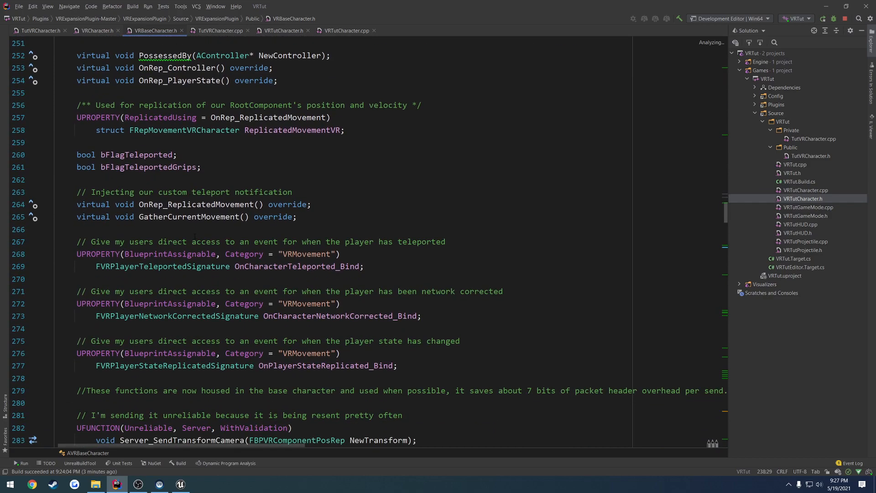
scroll("down", 3)
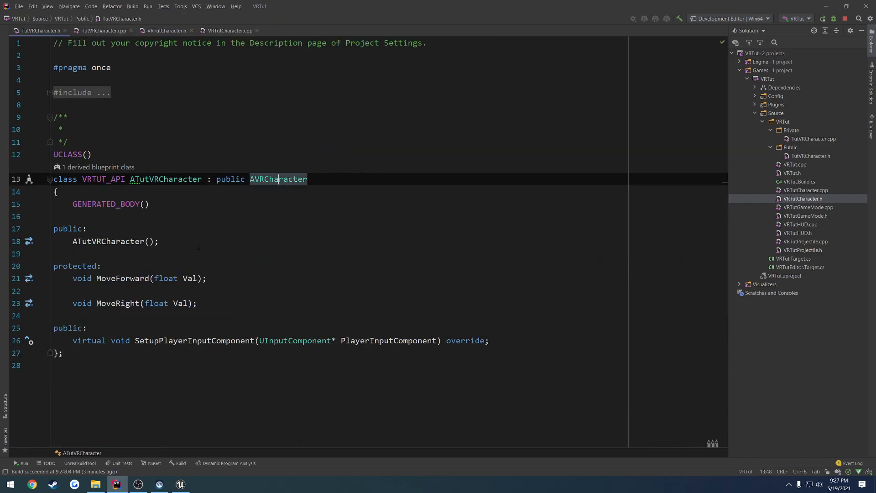
Step: Inspect BP_TutVRCharacter's Left Motion Controller component in the blueprint viewport
left_click(180, 483)
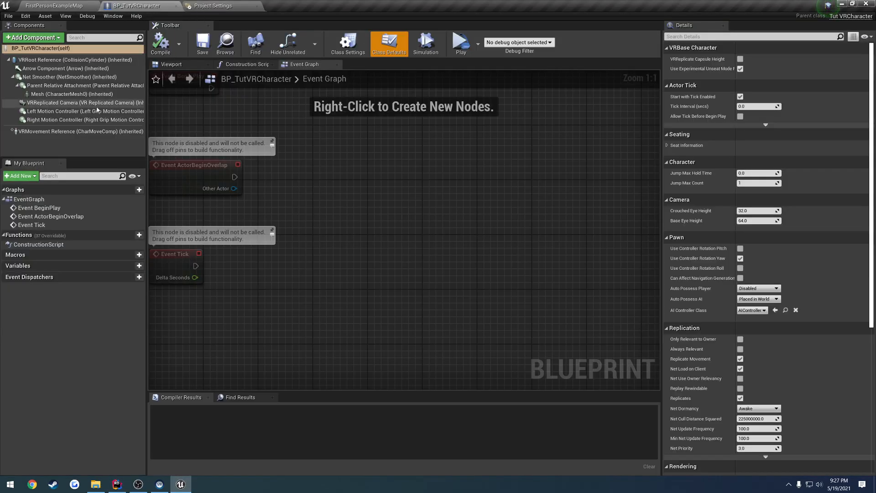
mouse_move(84, 110)
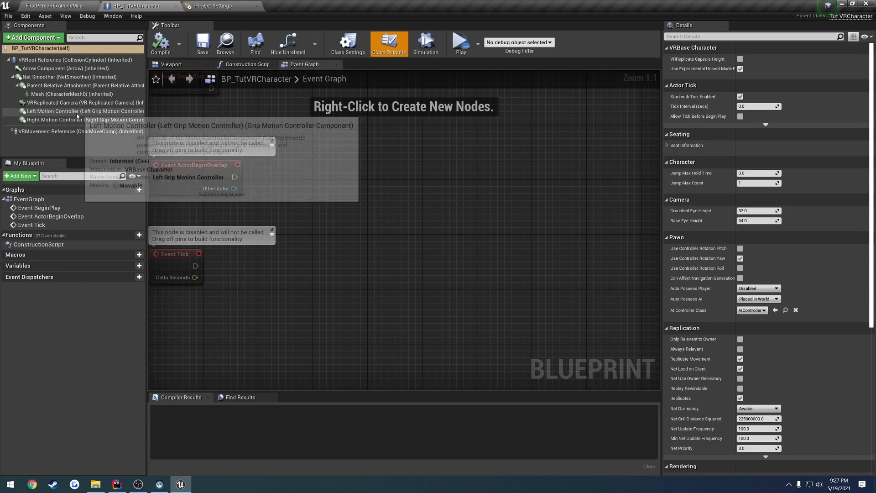
left_click(84, 111)
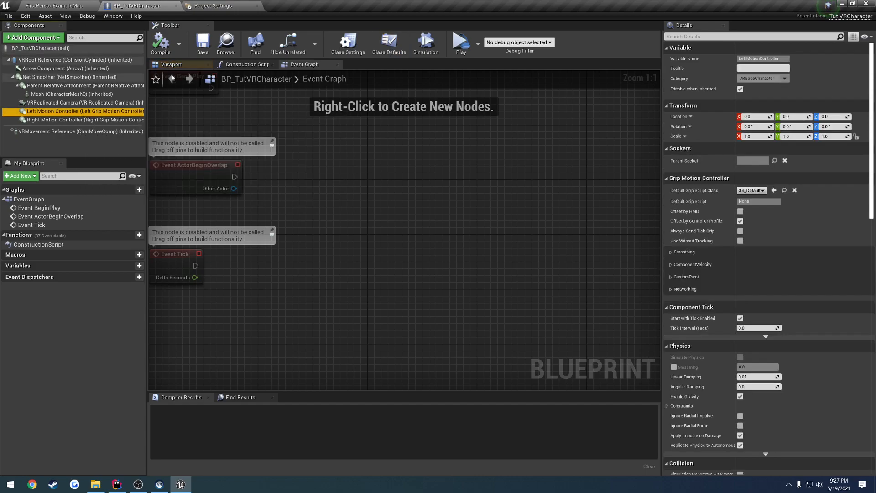
left_click(171, 64)
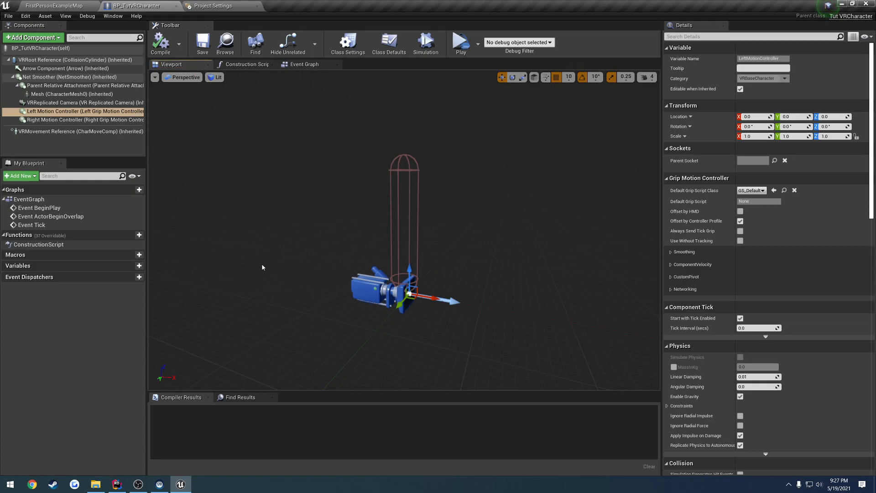
Step: Return to the source's movement functions with MoveForward's direction argument emptied
left_click(116, 484)
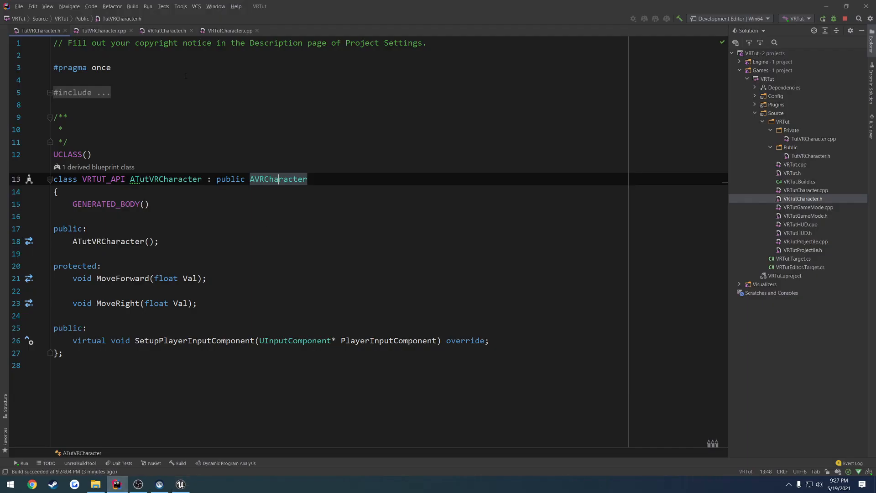
left_click(100, 30)
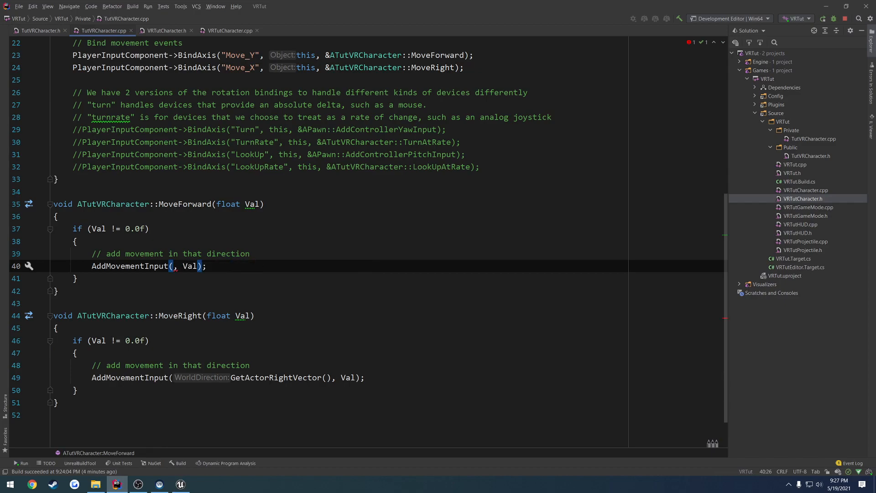
Step: Pass LeftMotionController->GetForwardVector() and ->GetRightVector() to MoveForward/MoveRight and live-recompile in the editor
type("LeftMotionController")
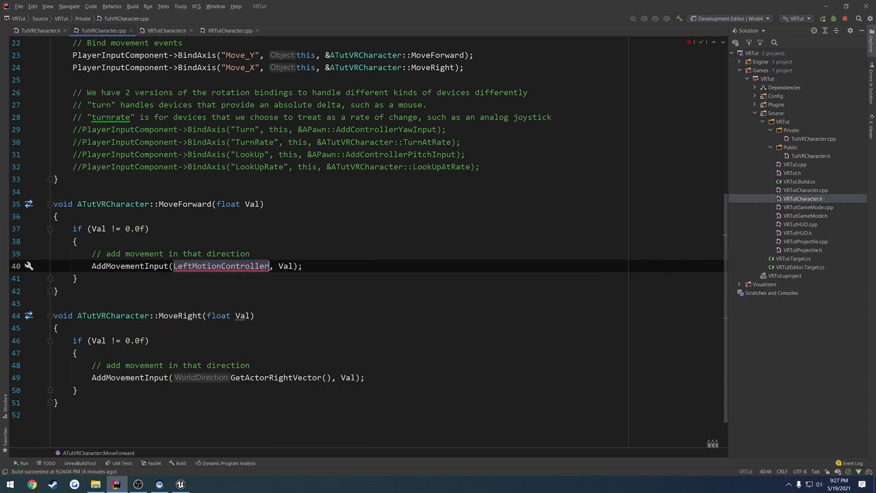
type("->Forw")
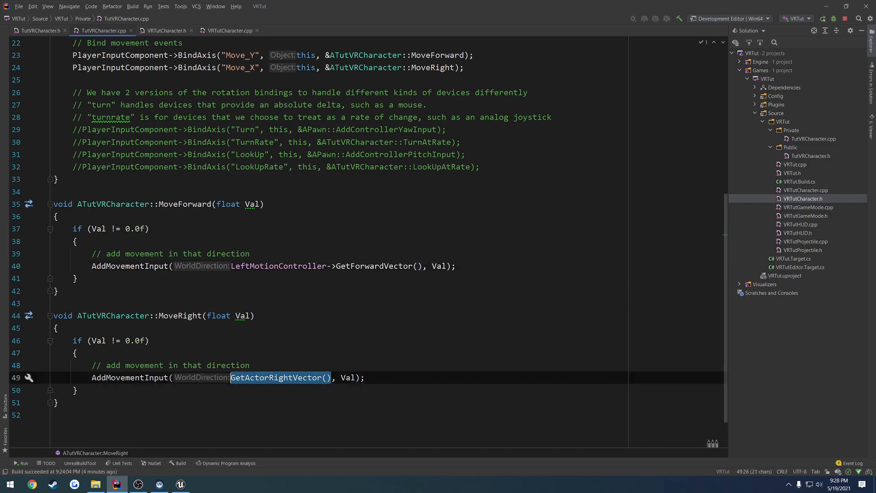
type("LeftMotionController->")
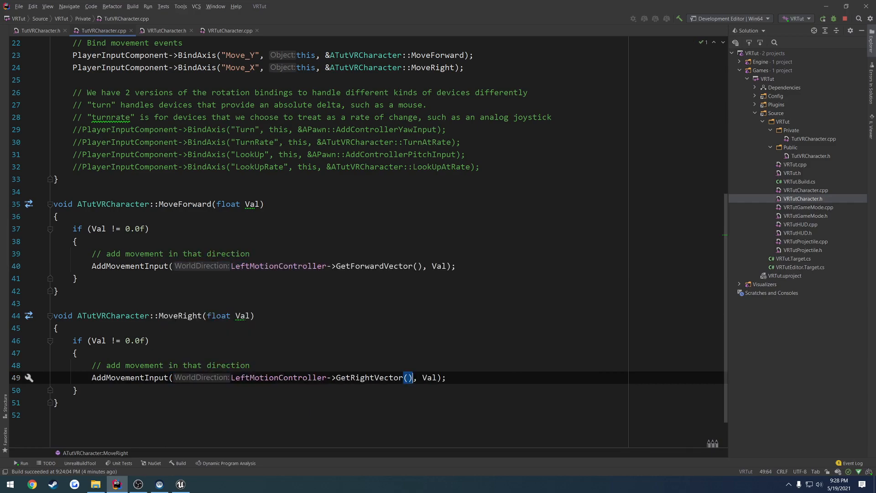
left_click(180, 484)
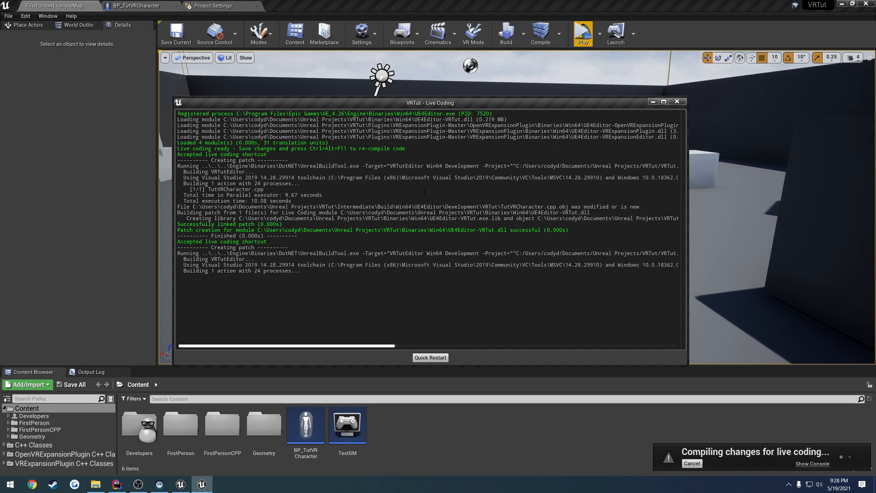
left_click(676, 101)
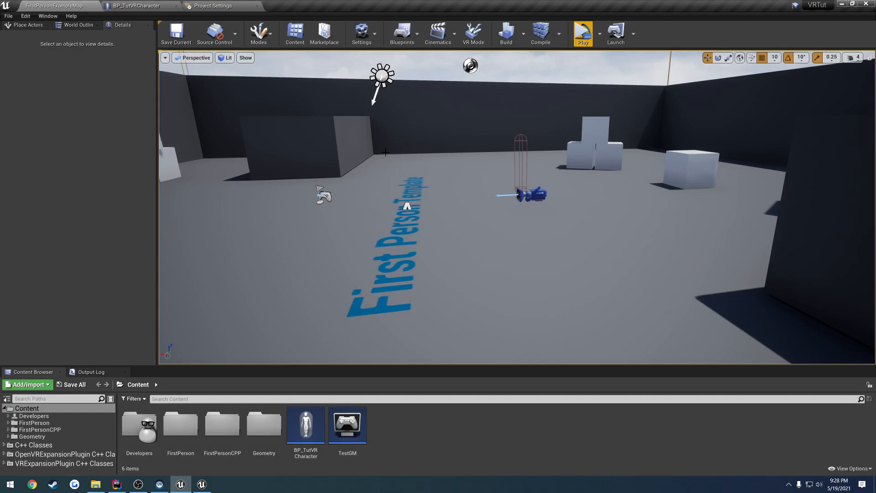
mouse_move(308, 156)
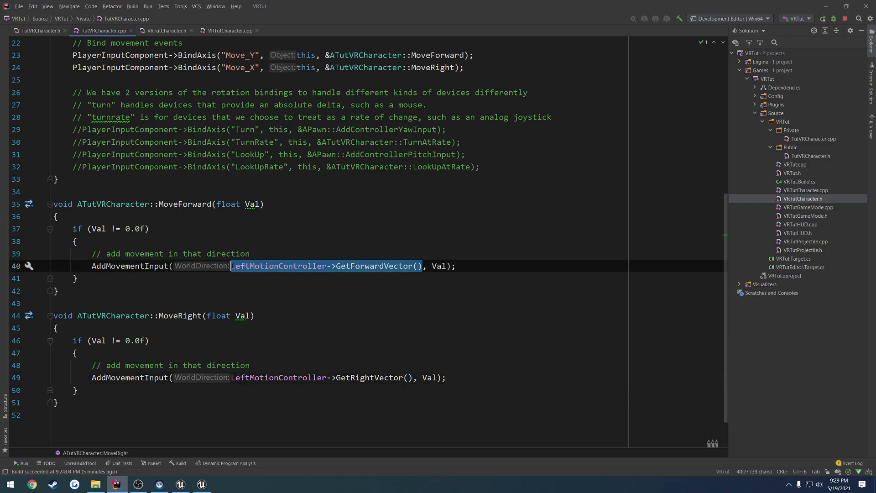
Step: Swap LeftMotionController for VRReplicatedCamera's forward and right vectors in both movement functions, then recompile
type("Camera, Val);")
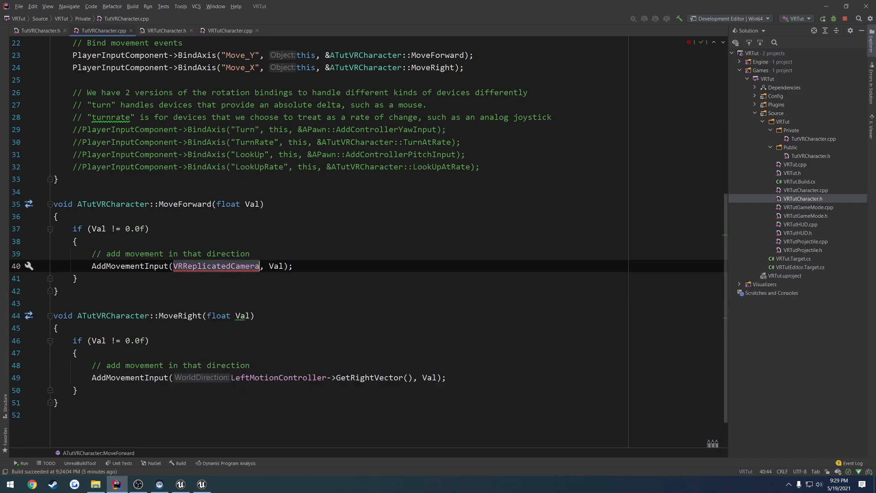
type("->GetForwardVector()")
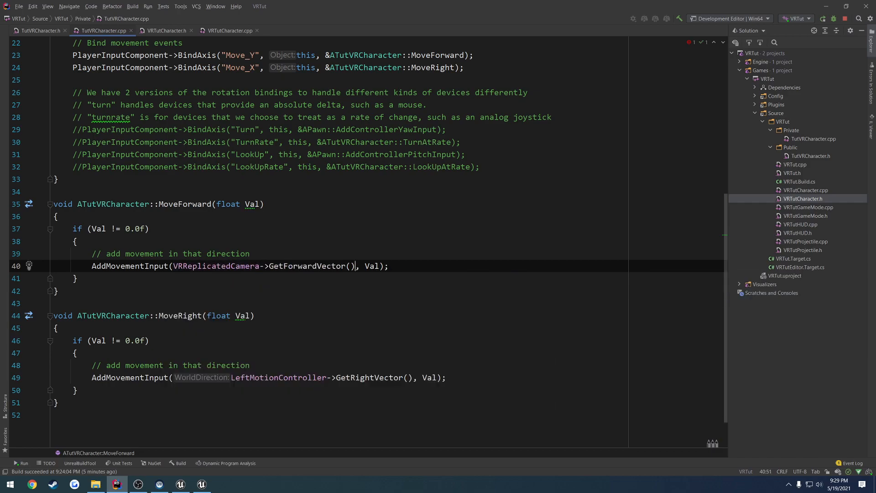
double_click(278, 377)
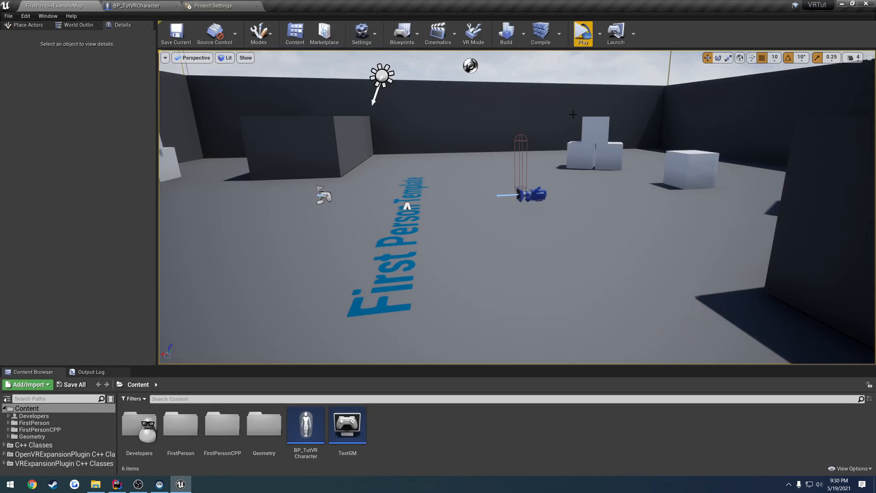
left_click(116, 484)
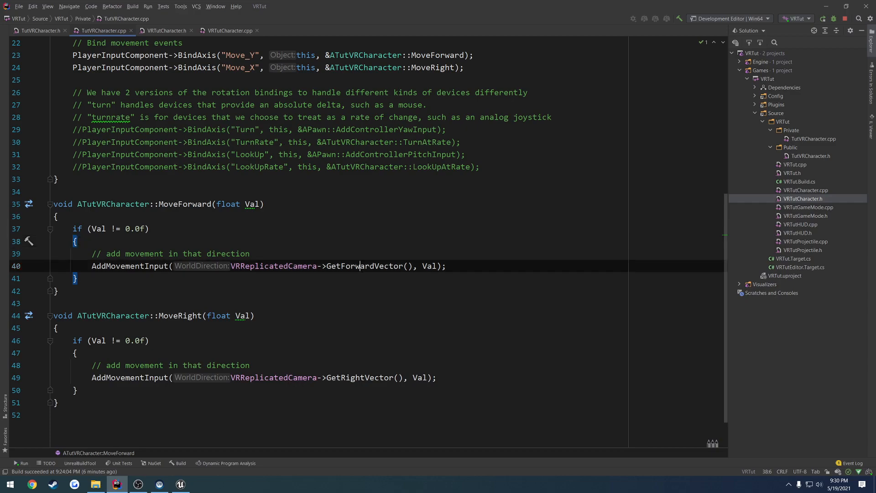
left_click(347, 377)
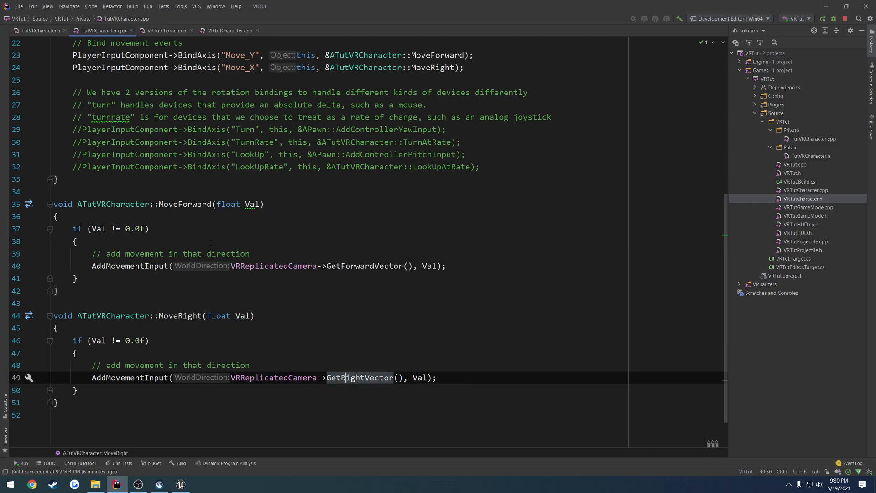
left_click(75, 241)
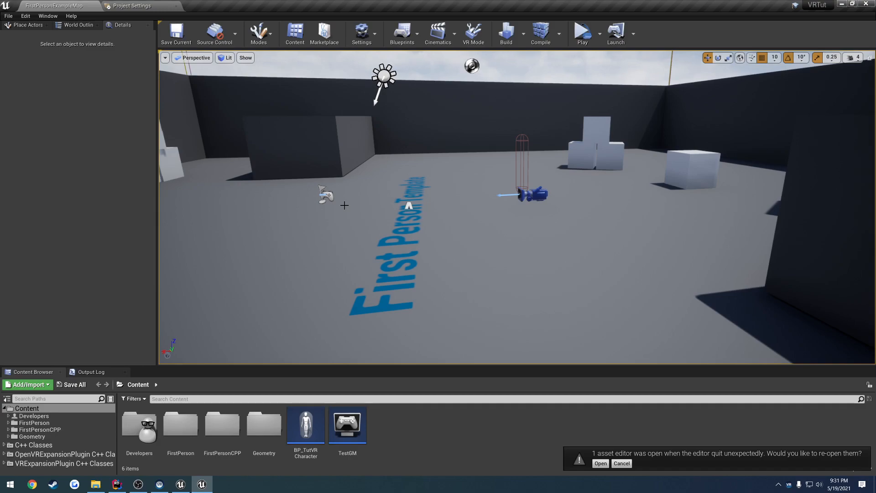
Step: Reopen the BP_TutVRCharacter asset editor from the unexpected-quit notification
left_click(601, 464)
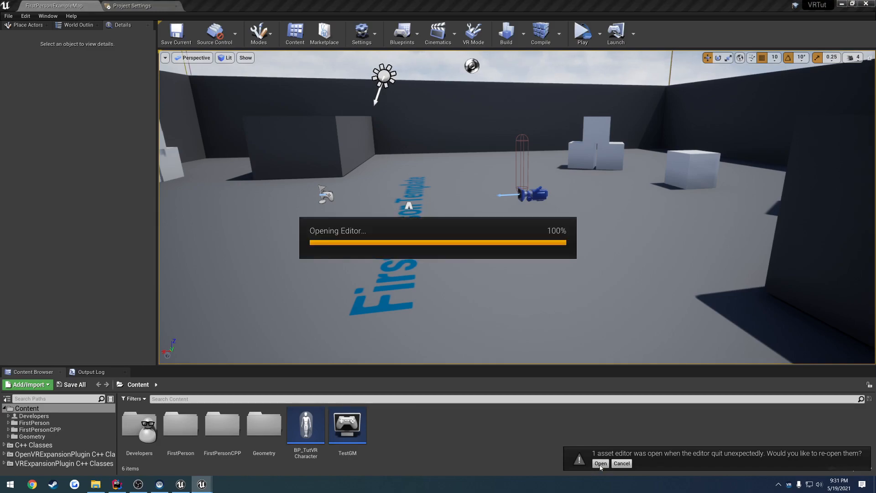
left_click(599, 463)
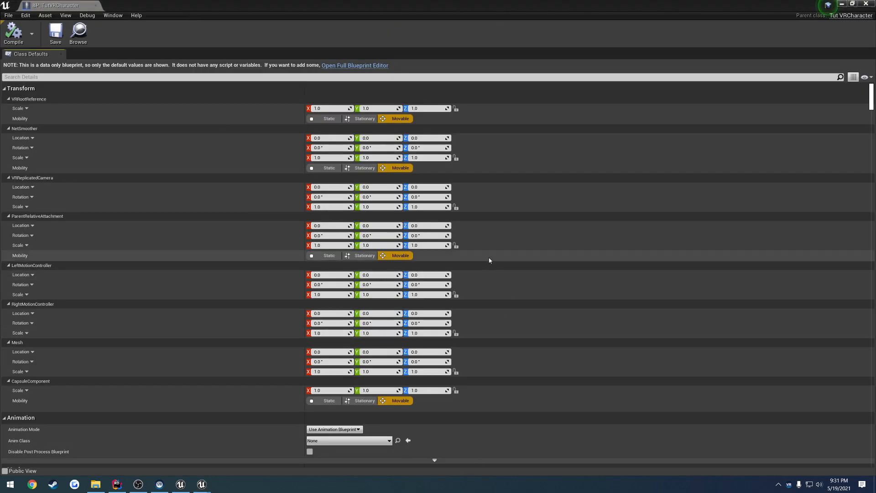